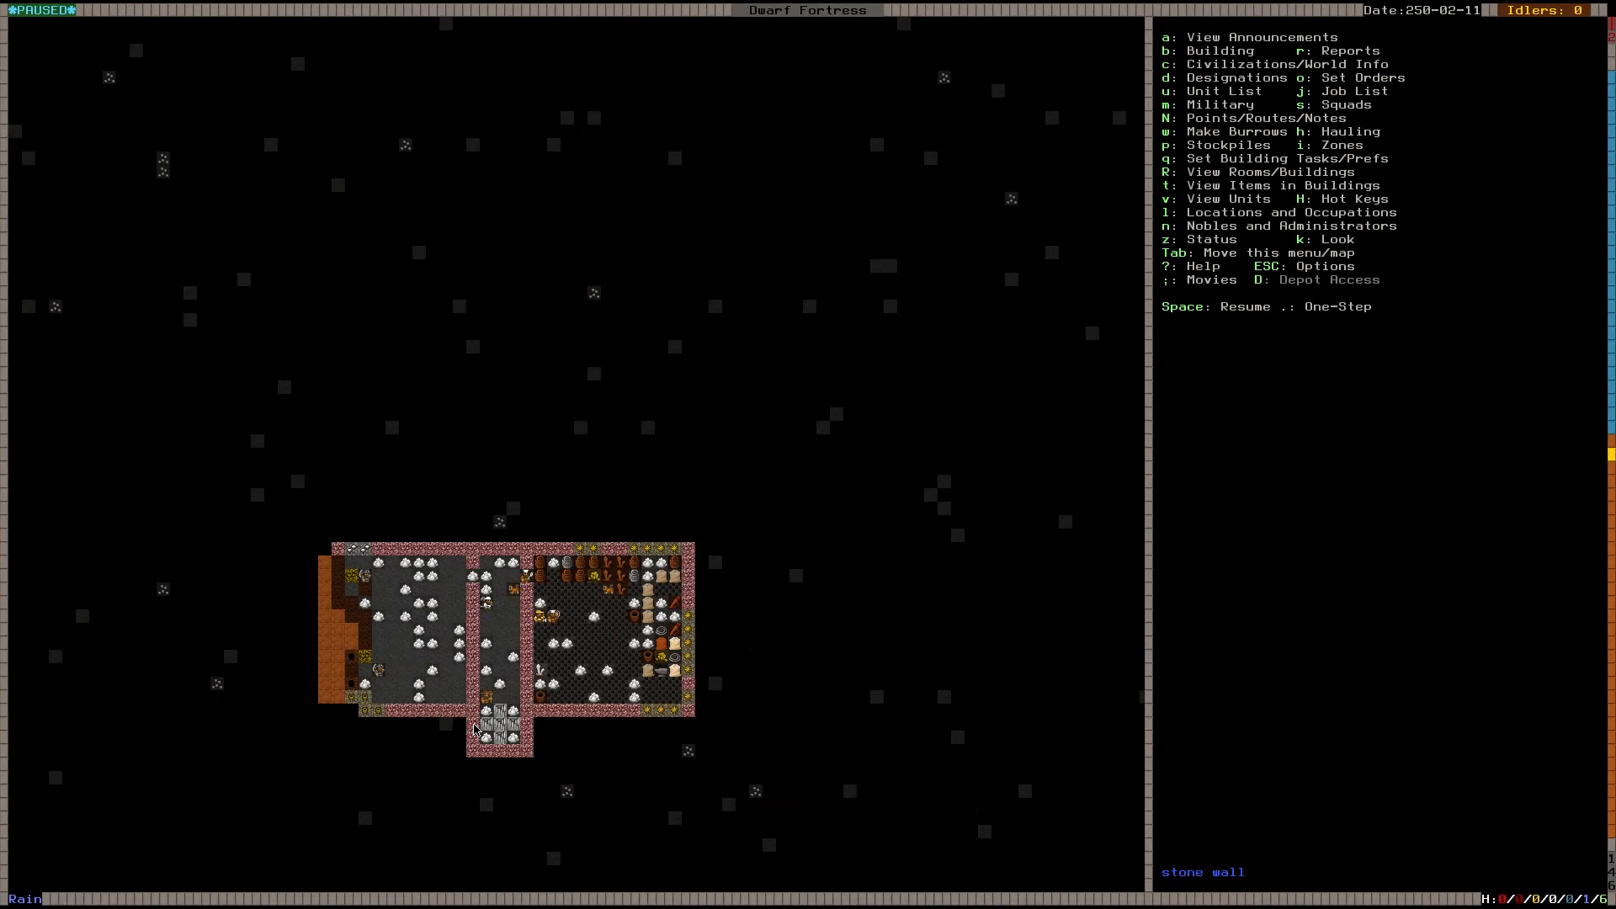
# Step: Designate two wide rooms and a connecting corridor below the fortress for mining
pyautogui.scroll(3)
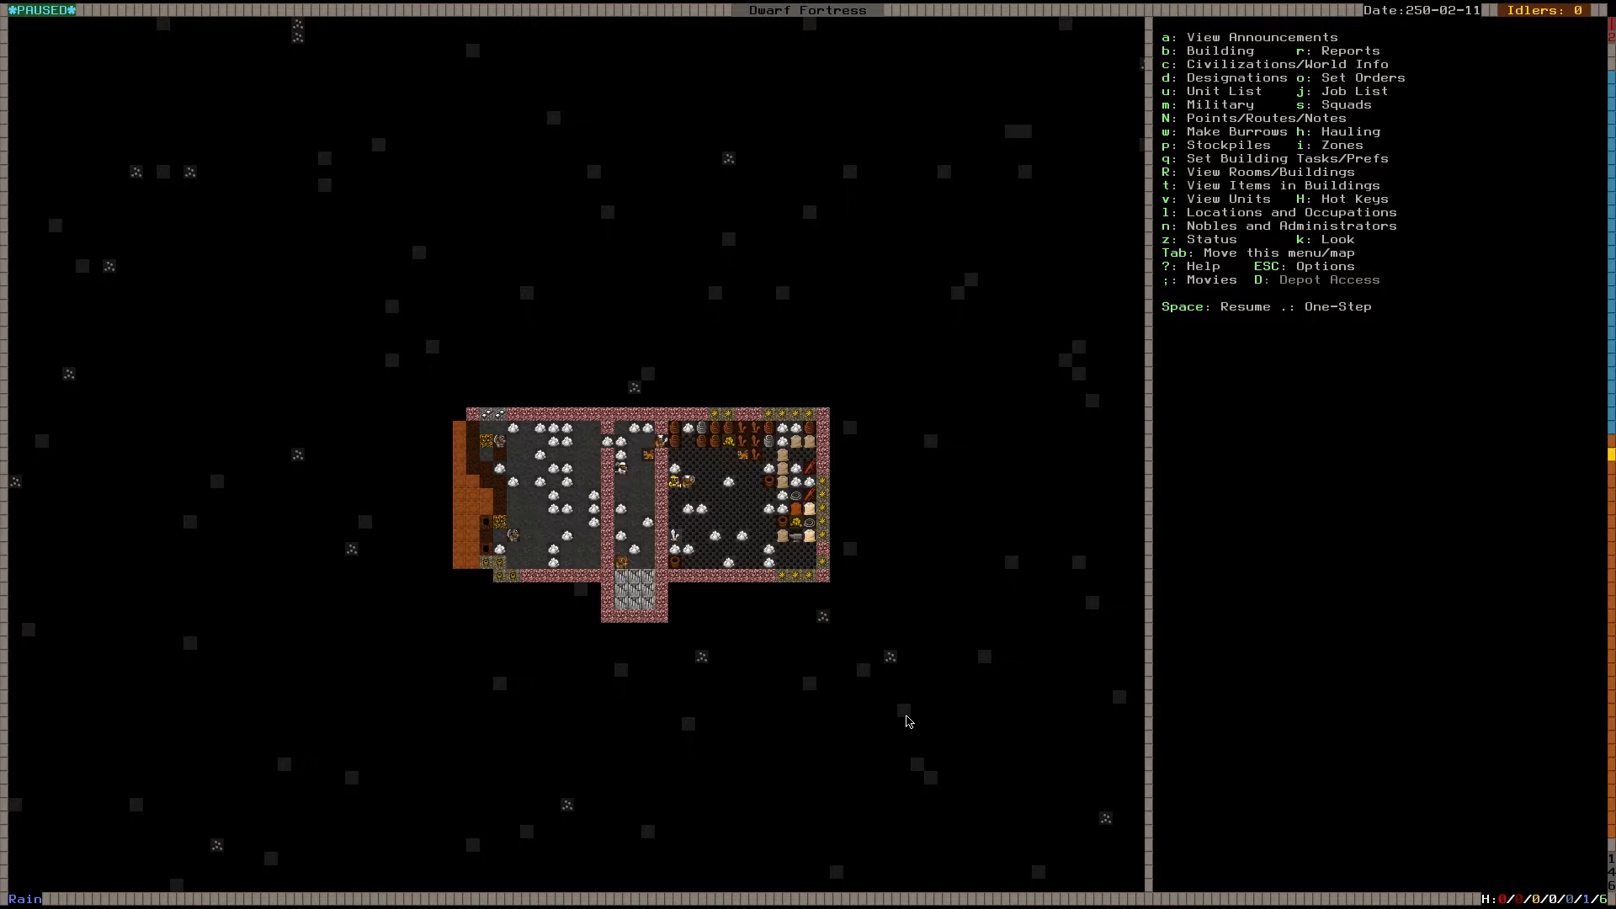
pyautogui.moveTo(729, 517)
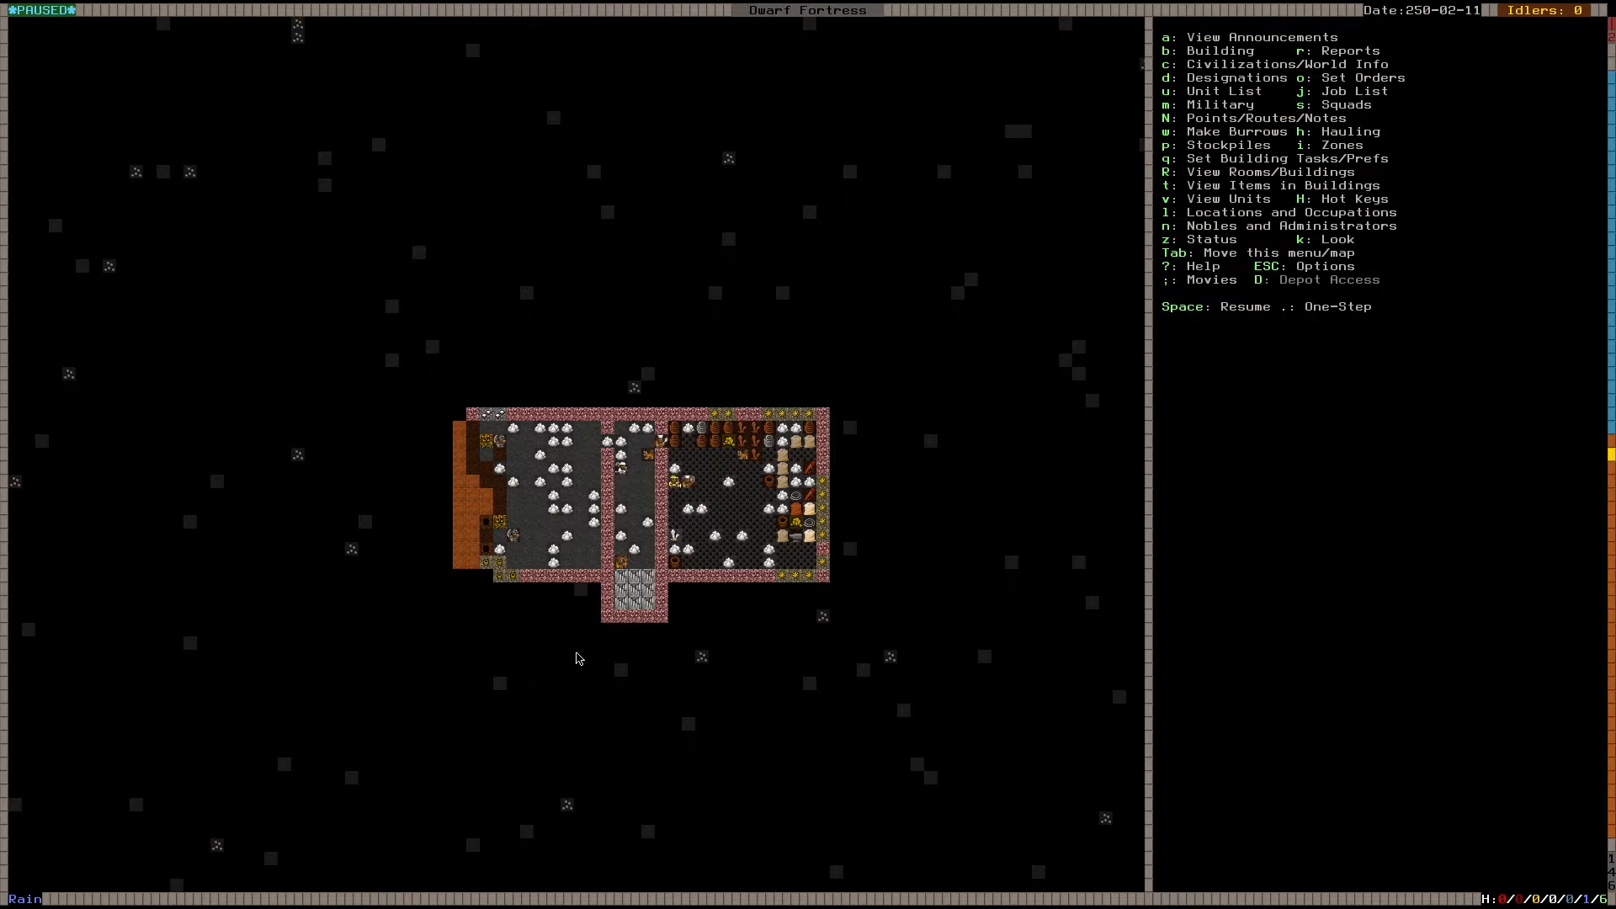
pyautogui.press('d')
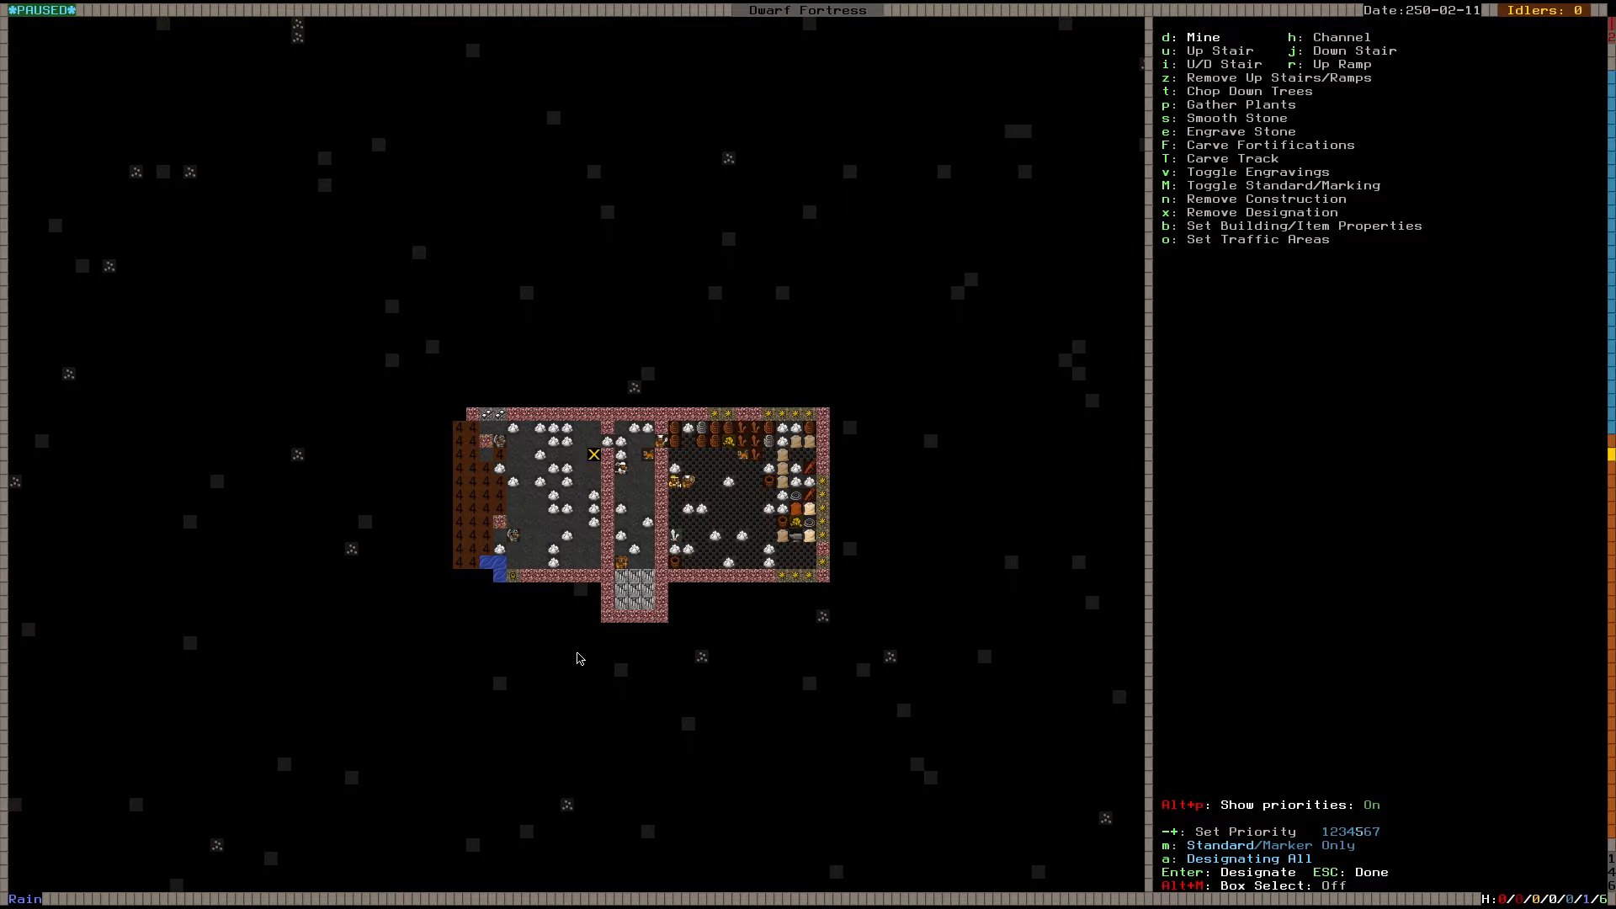
pyautogui.moveTo(592, 453); pyautogui.dragTo(457, 763)
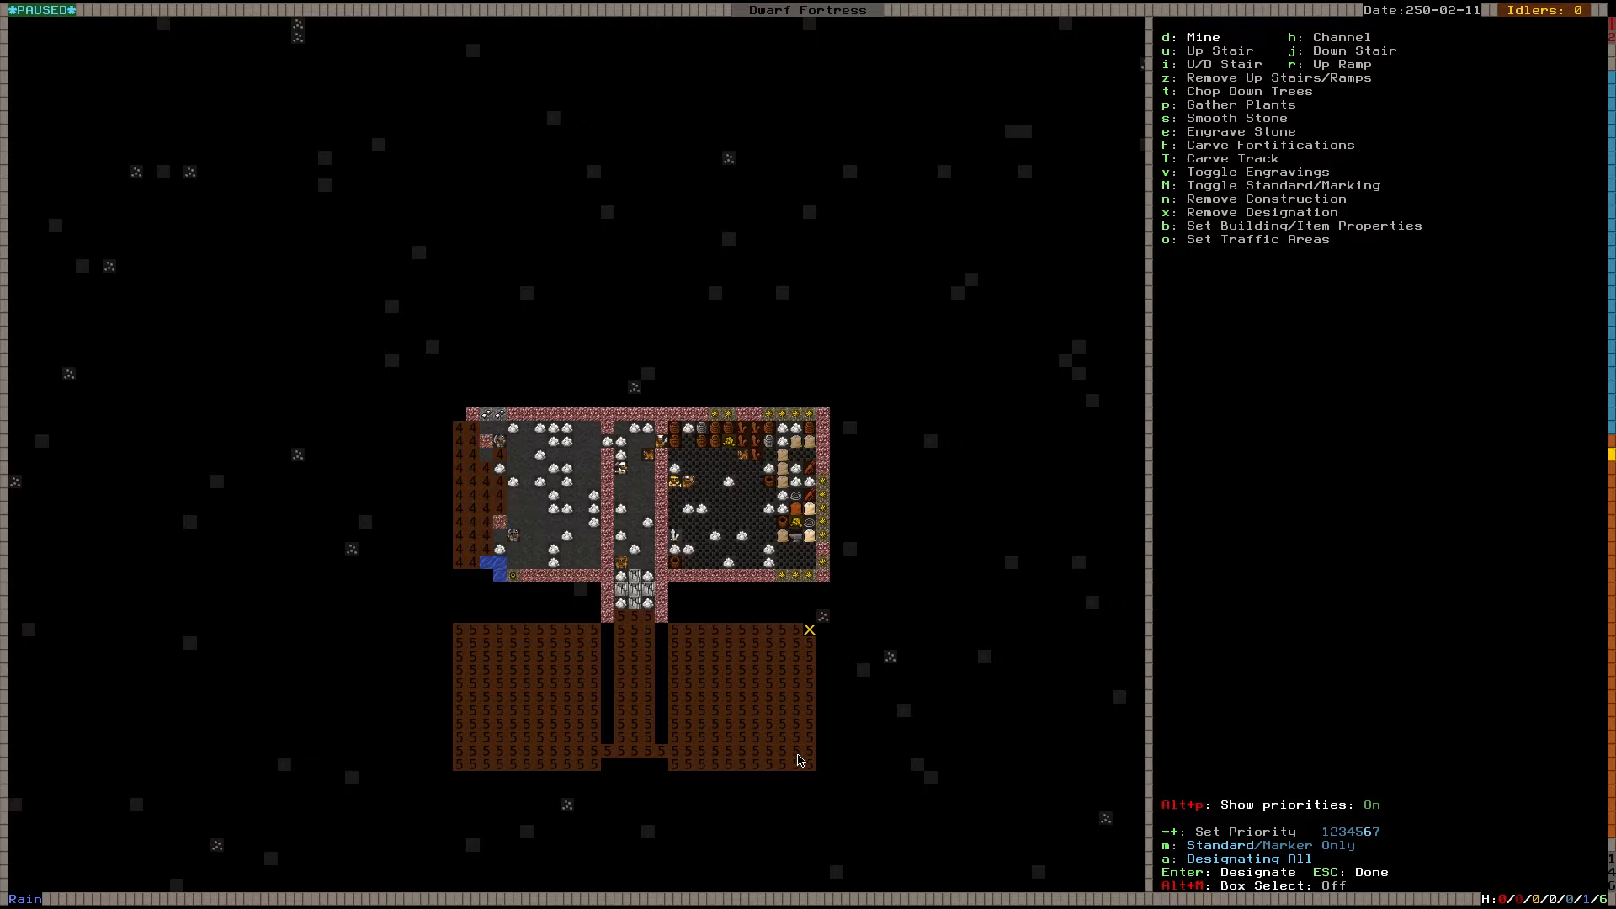
# Step: Assign dig priorities 6 and 7 to the planned rooms and unpause the game
pyautogui.press('Escape')
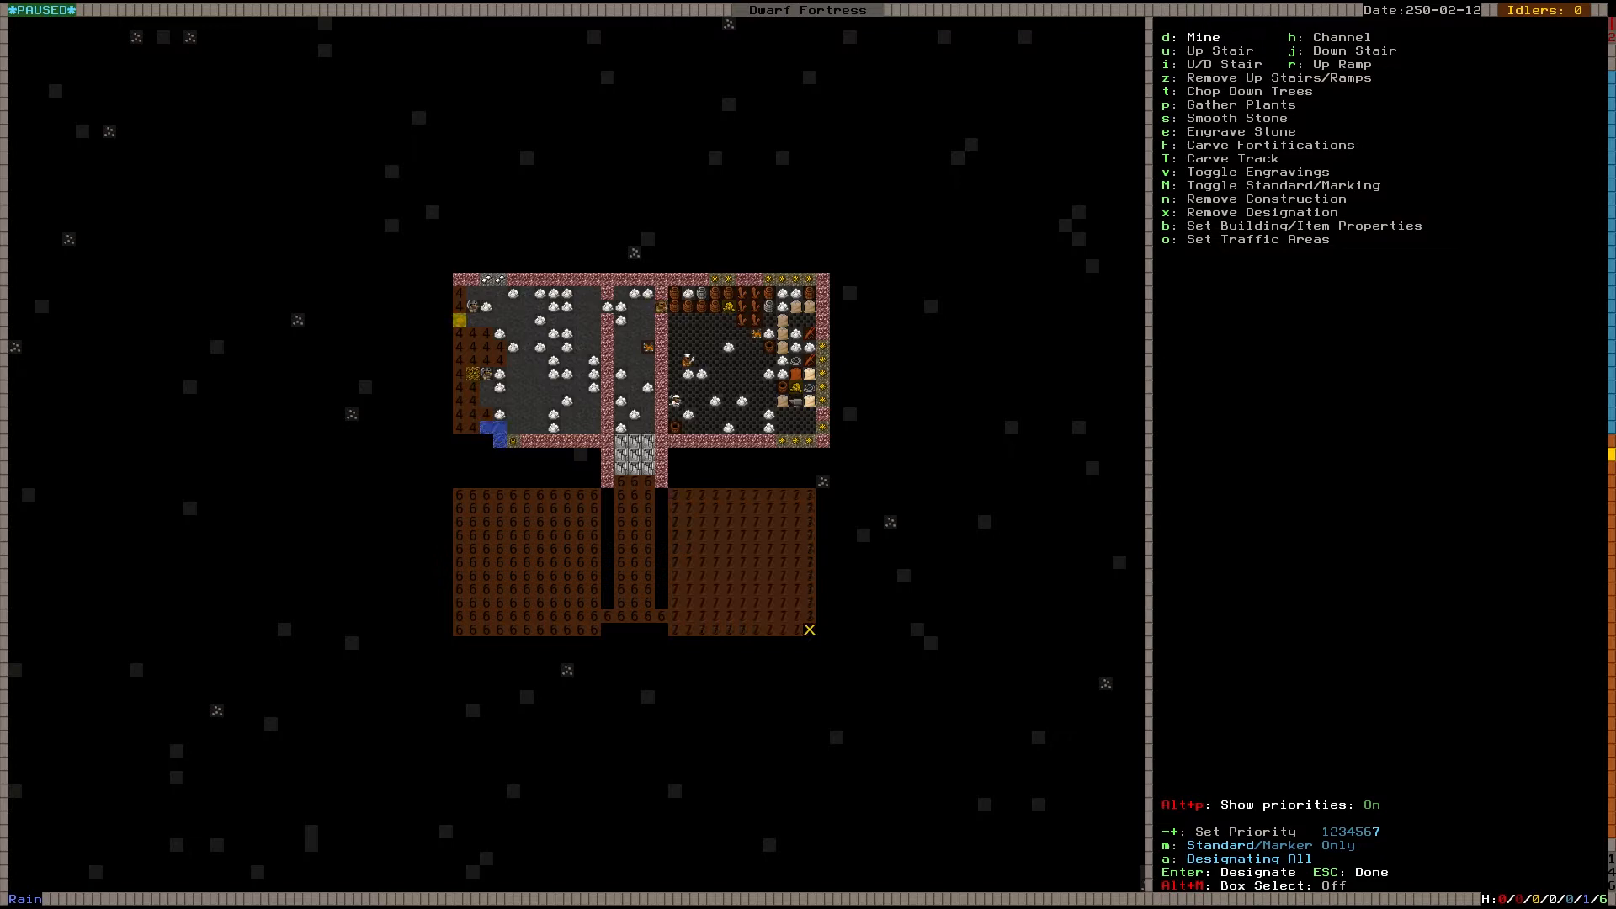
pyautogui.press('Escape')
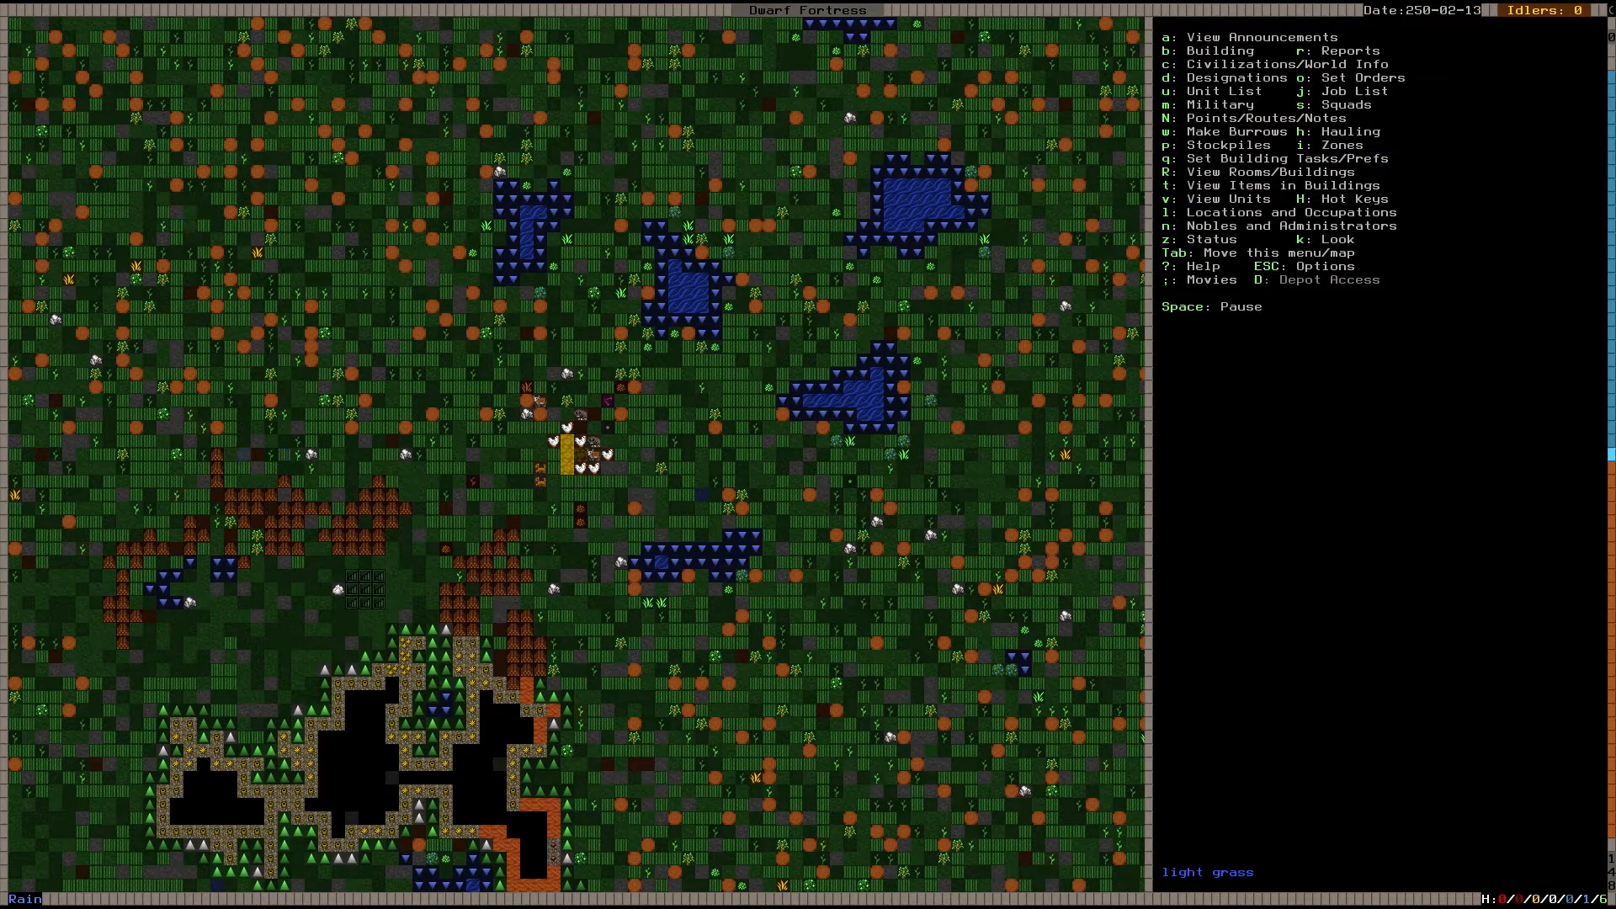
# Step: Move down z-levels from the surface back to the fortress level with its dig plan
pyautogui.scroll(-3)
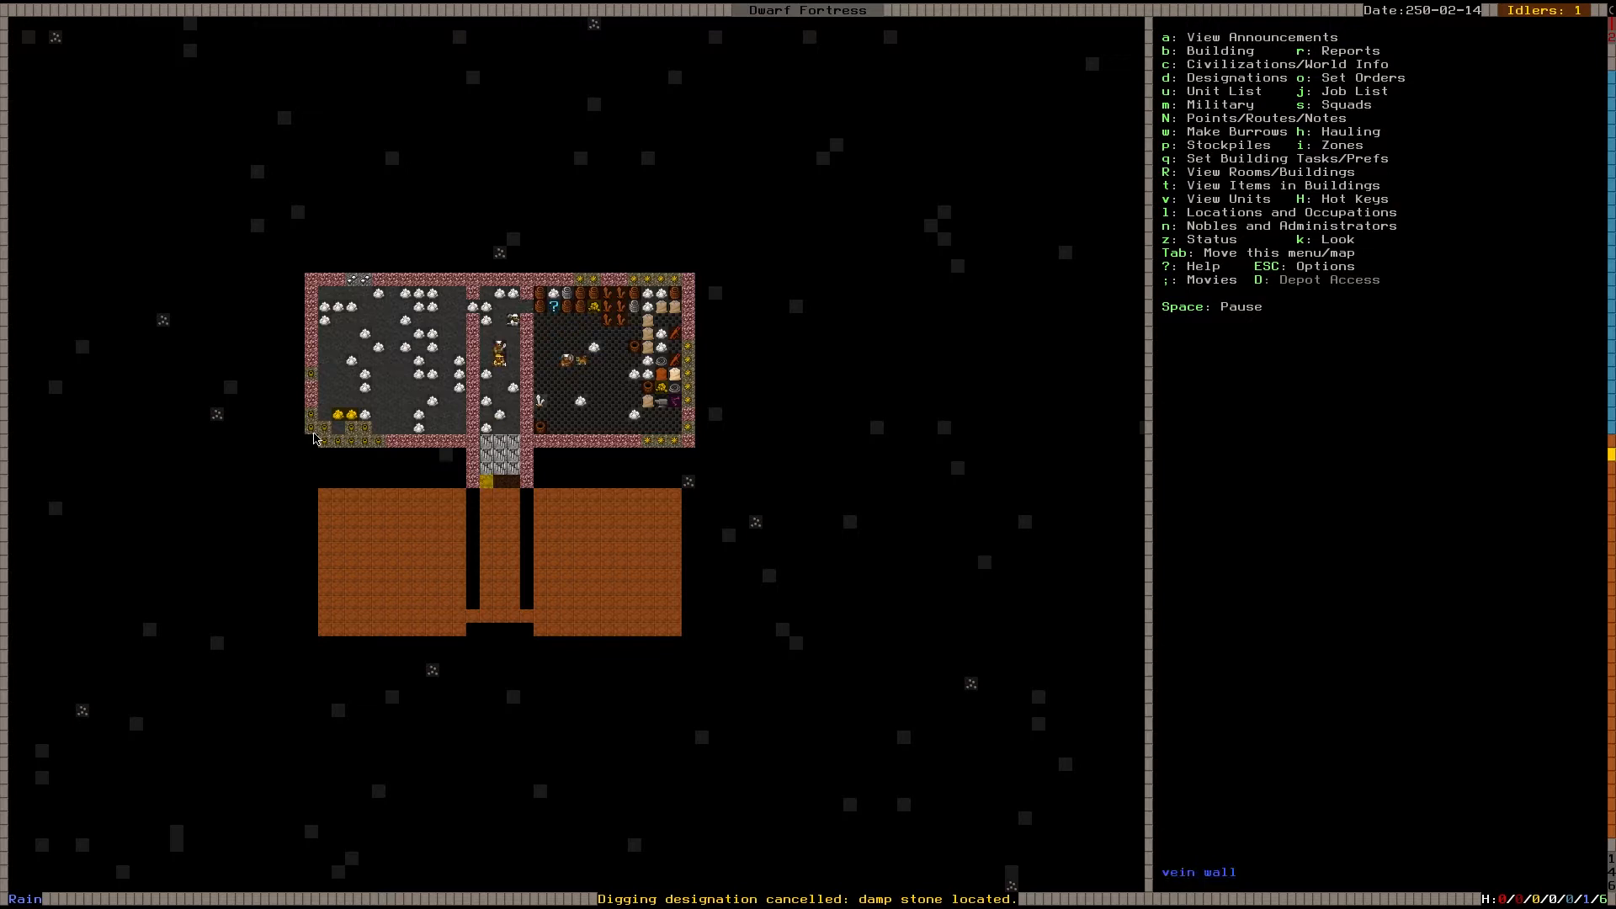
pyautogui.press('d')
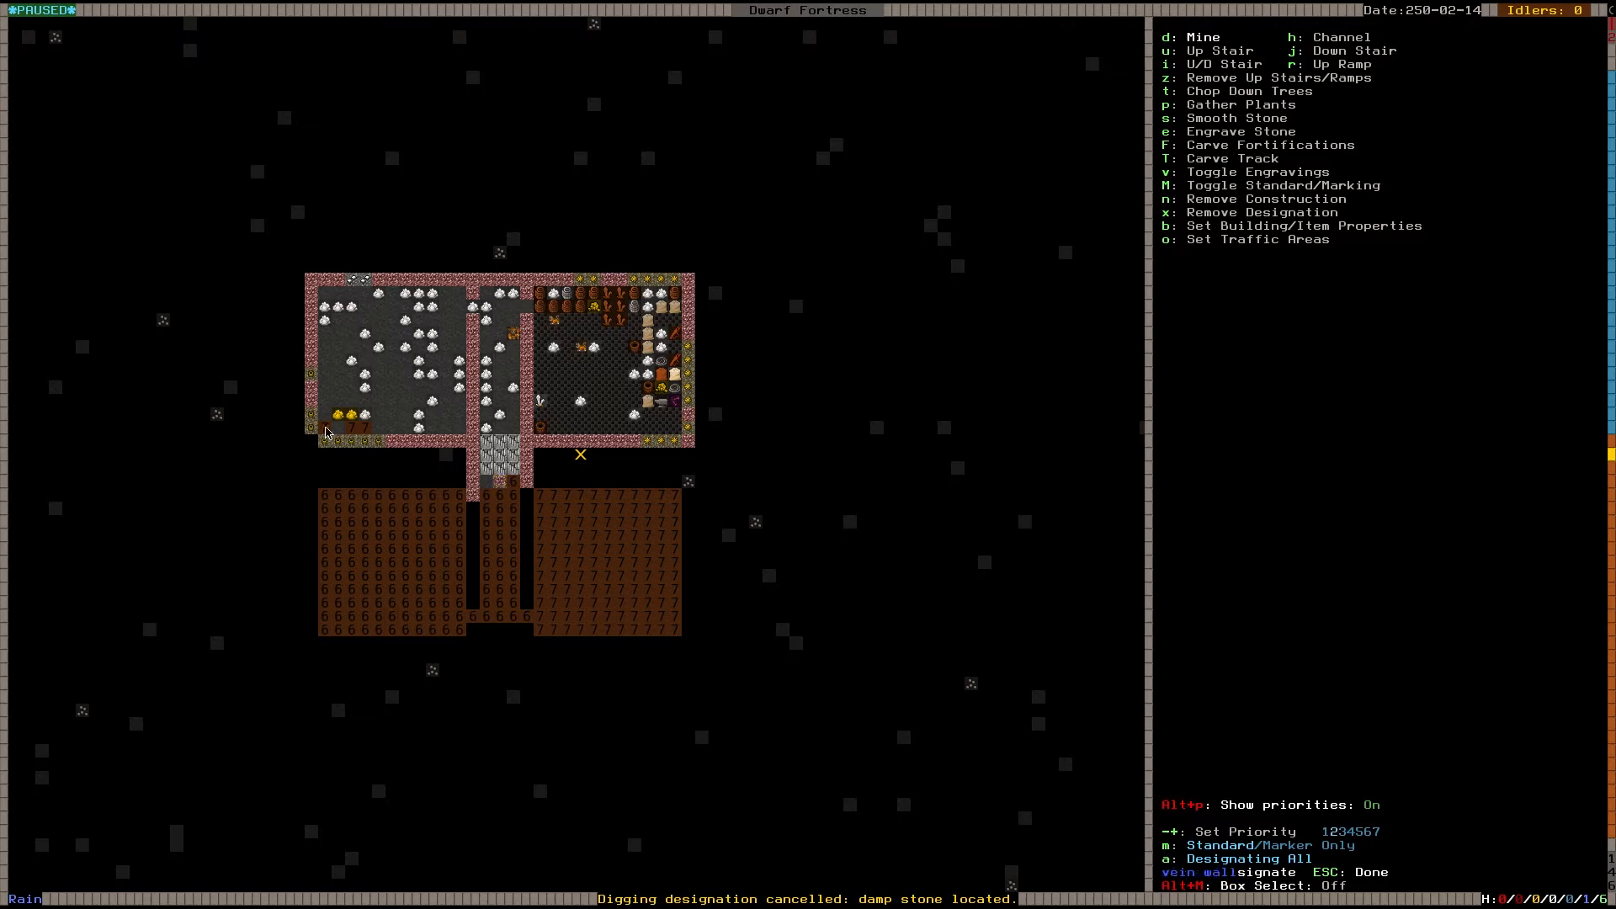
pyautogui.press('Escape')
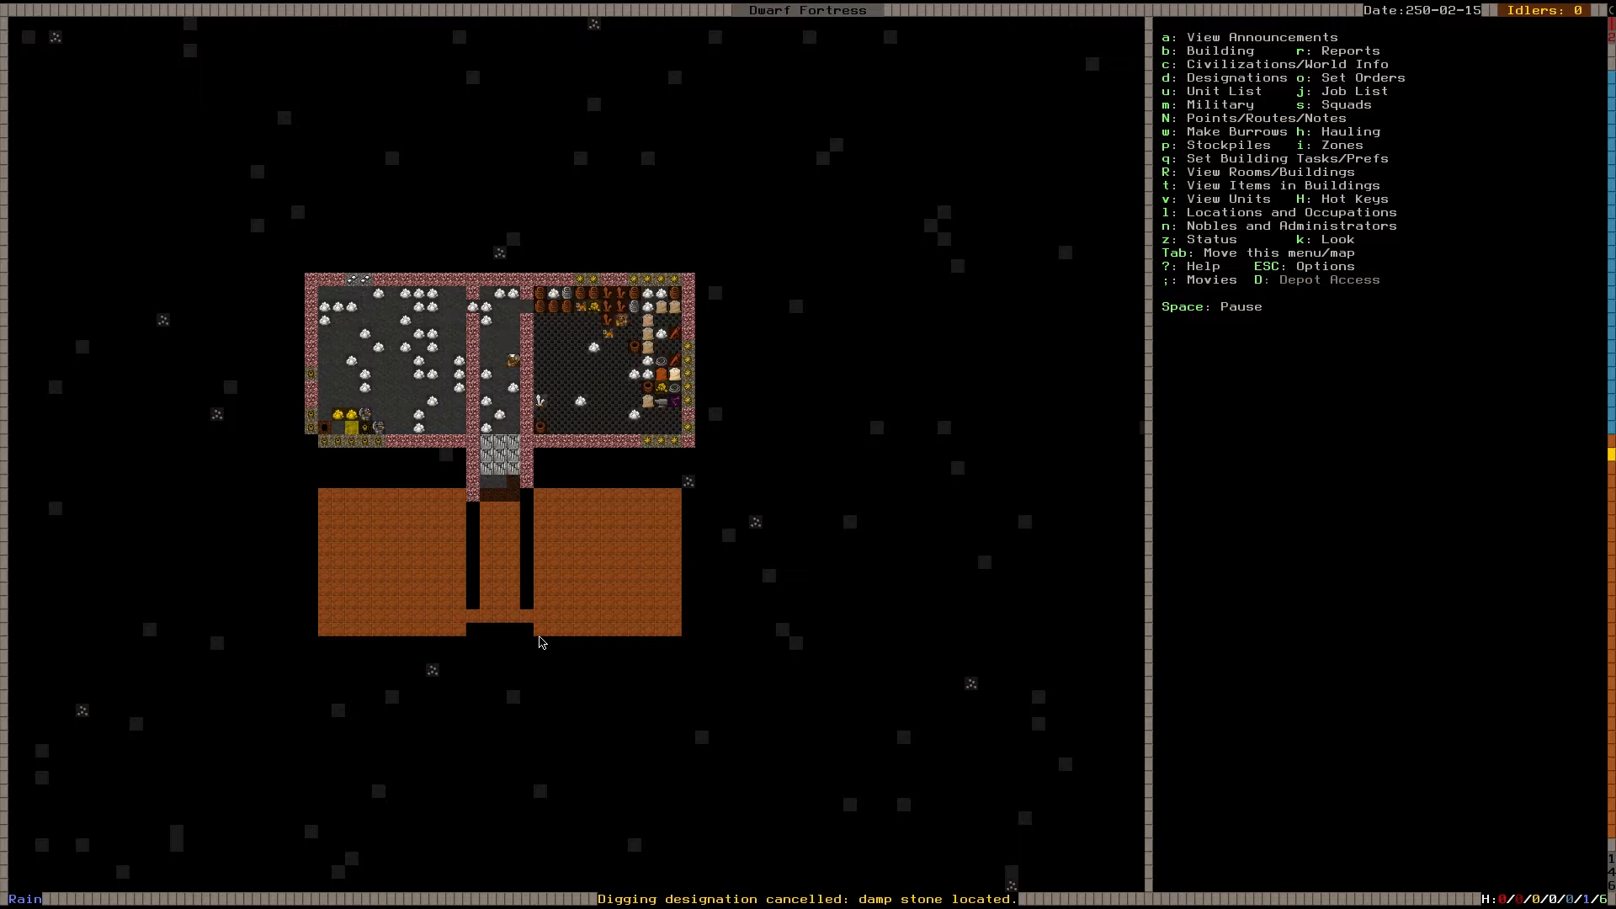
# Step: Inspect the stored items beside the stairway on the mined tourmaline level
pyautogui.press('i')
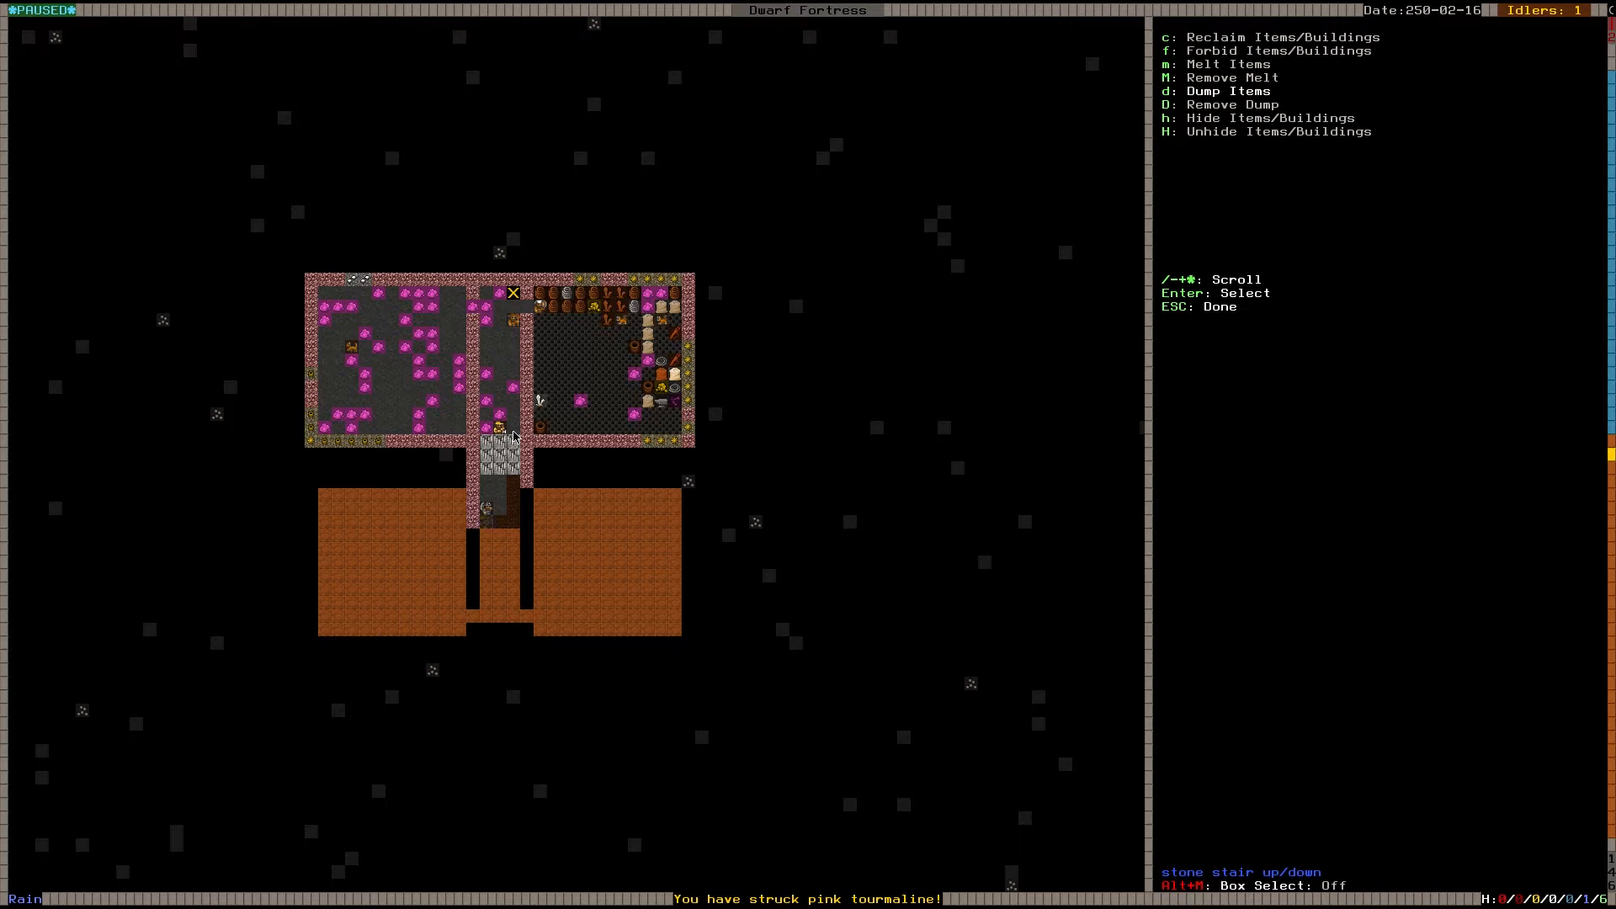
pyautogui.press('Escape')
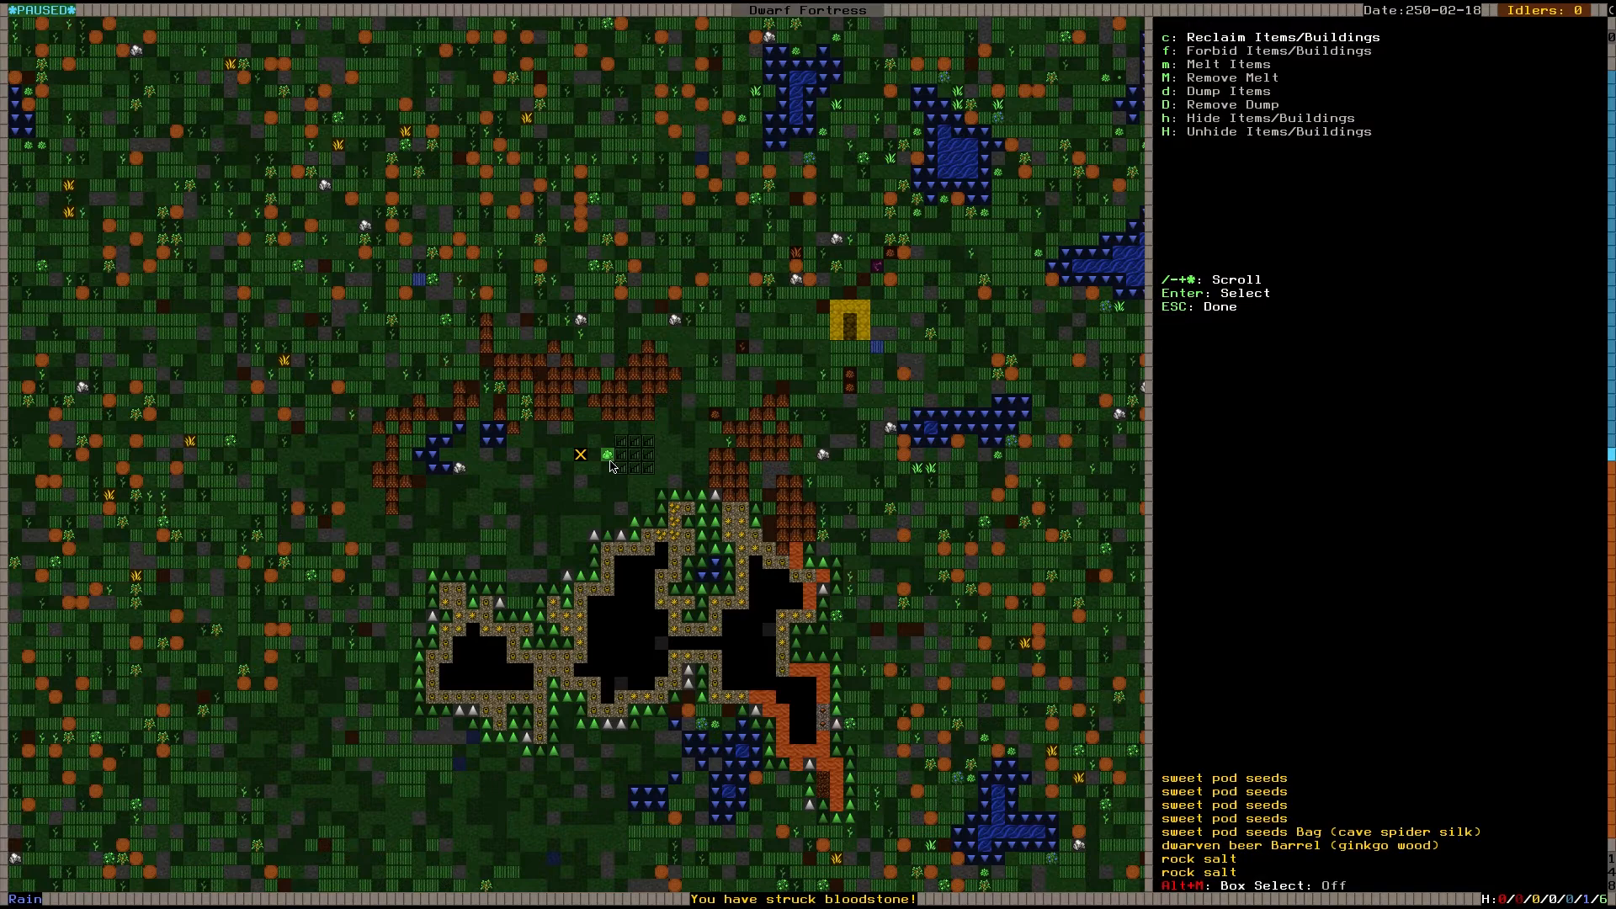
# Step: Leave the item view near the wagon's seed, beer and salt pile
pyautogui.press('Escape')
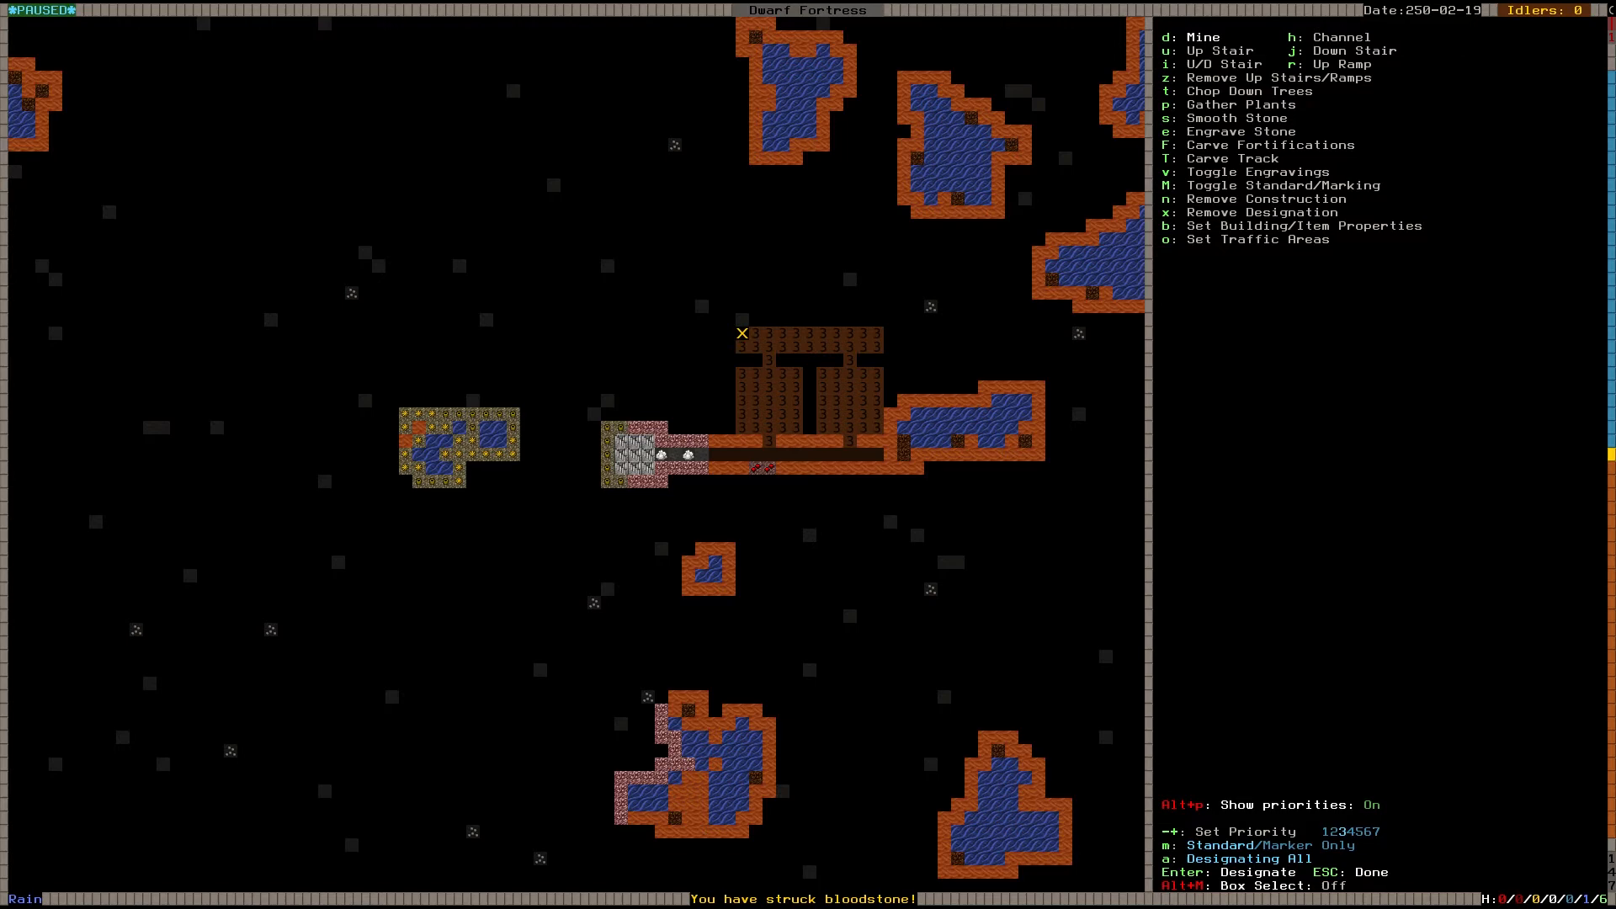
# Step: Finish marking the block of rooms north of the lower corridor for digging
pyautogui.press('Escape')
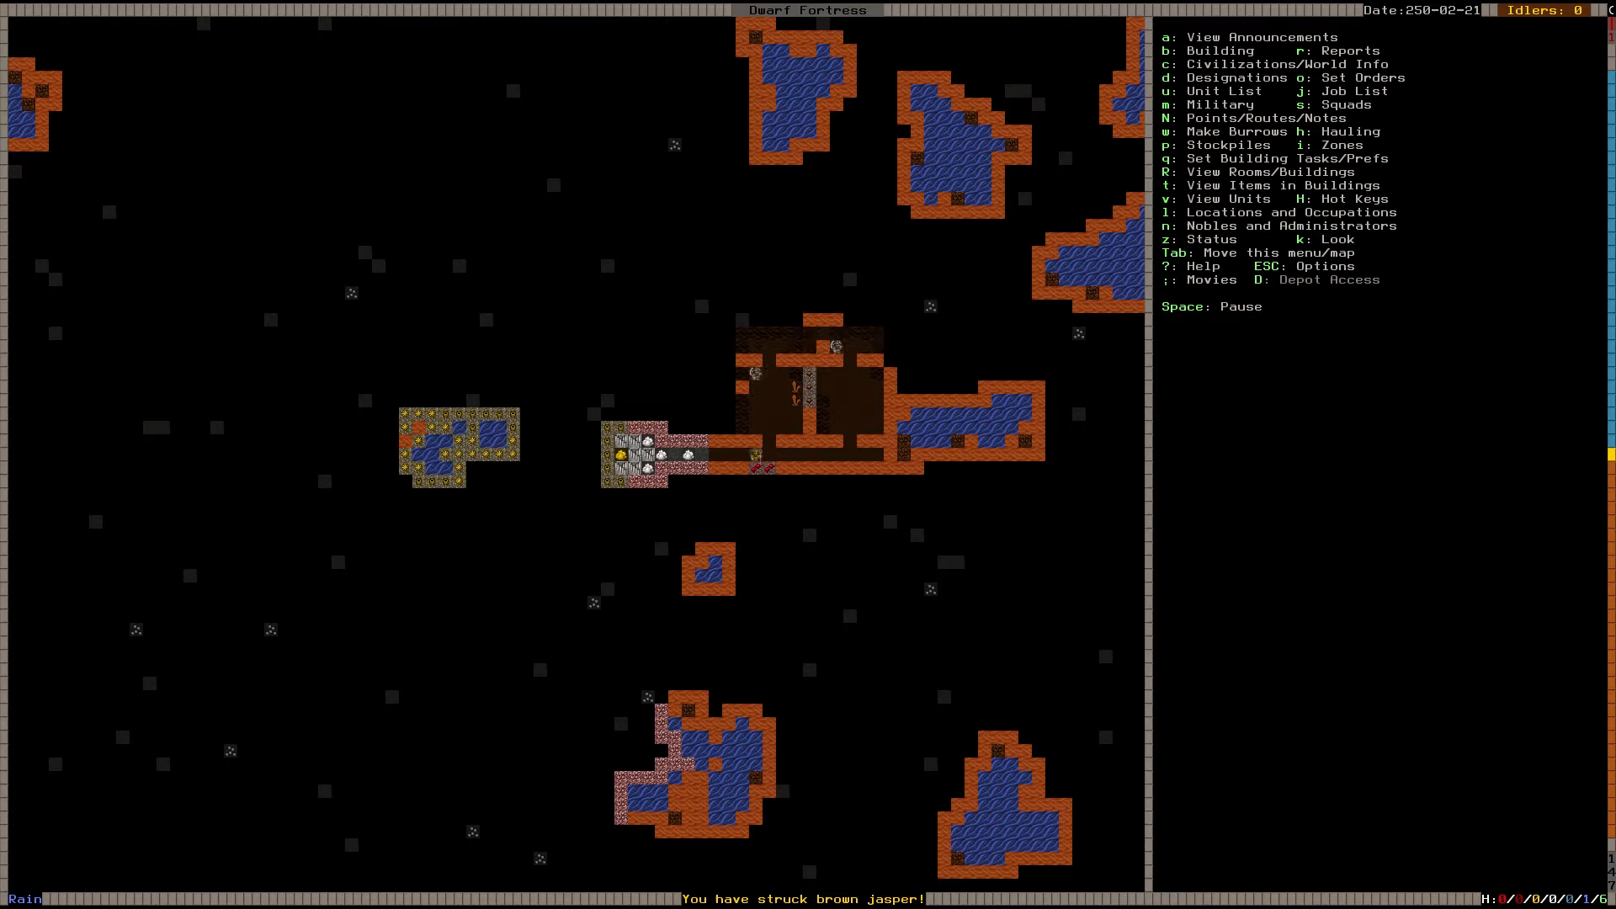
# Step: Lay out farm plots inside the two excavated rooms north of the corridor
pyautogui.press('k')
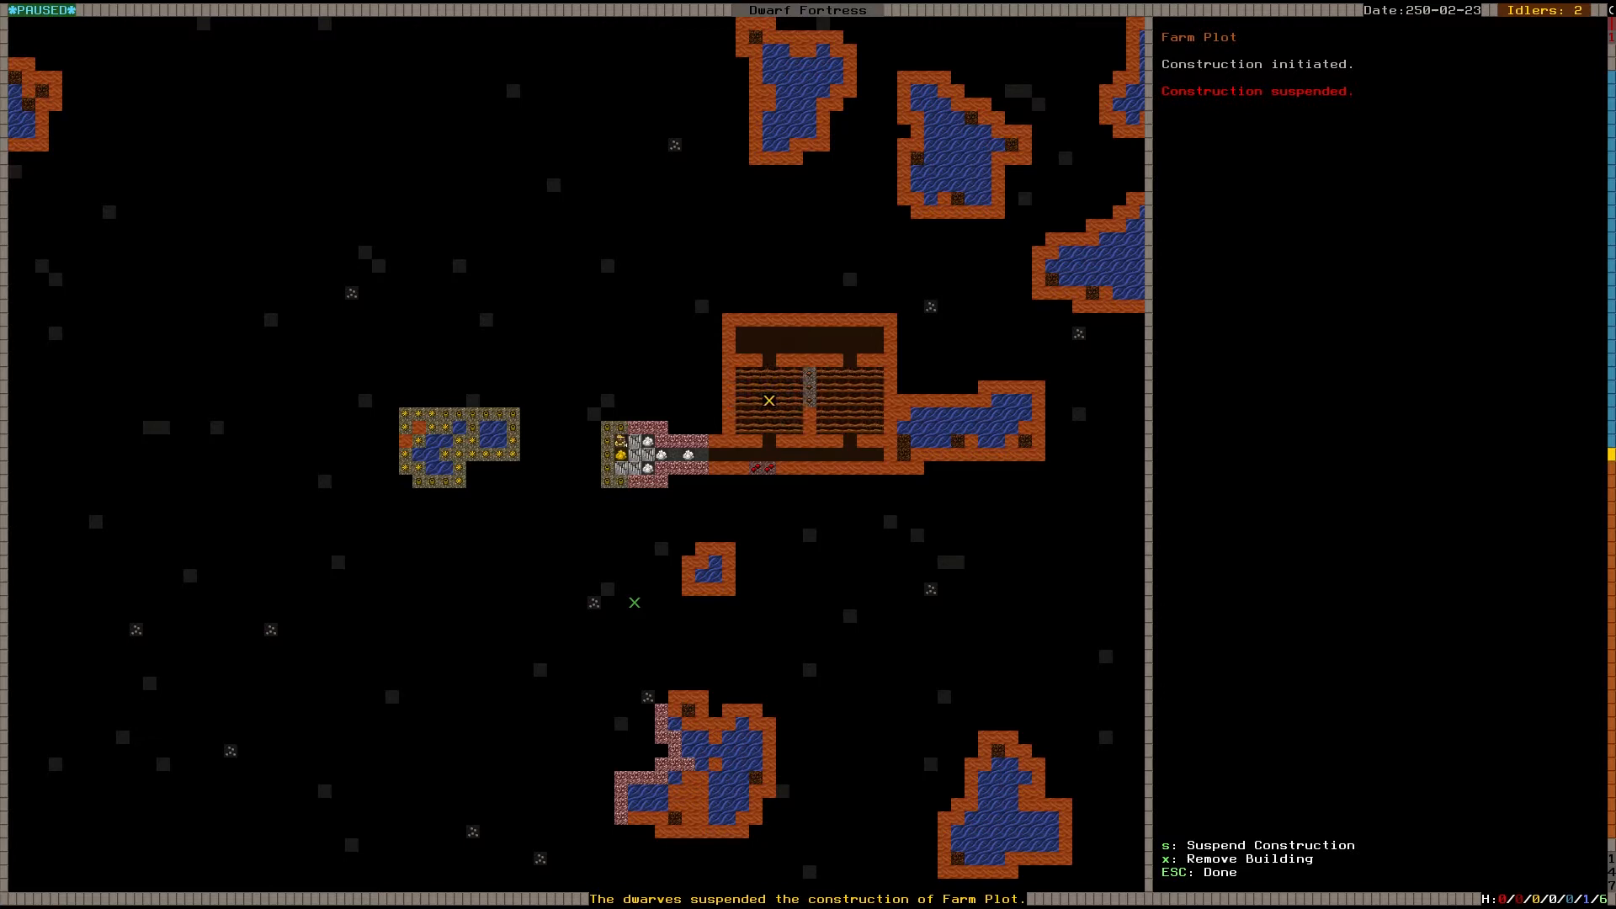
# Step: Close the queries on the suspended farm plot and the surface wagon
pyautogui.press('Escape')
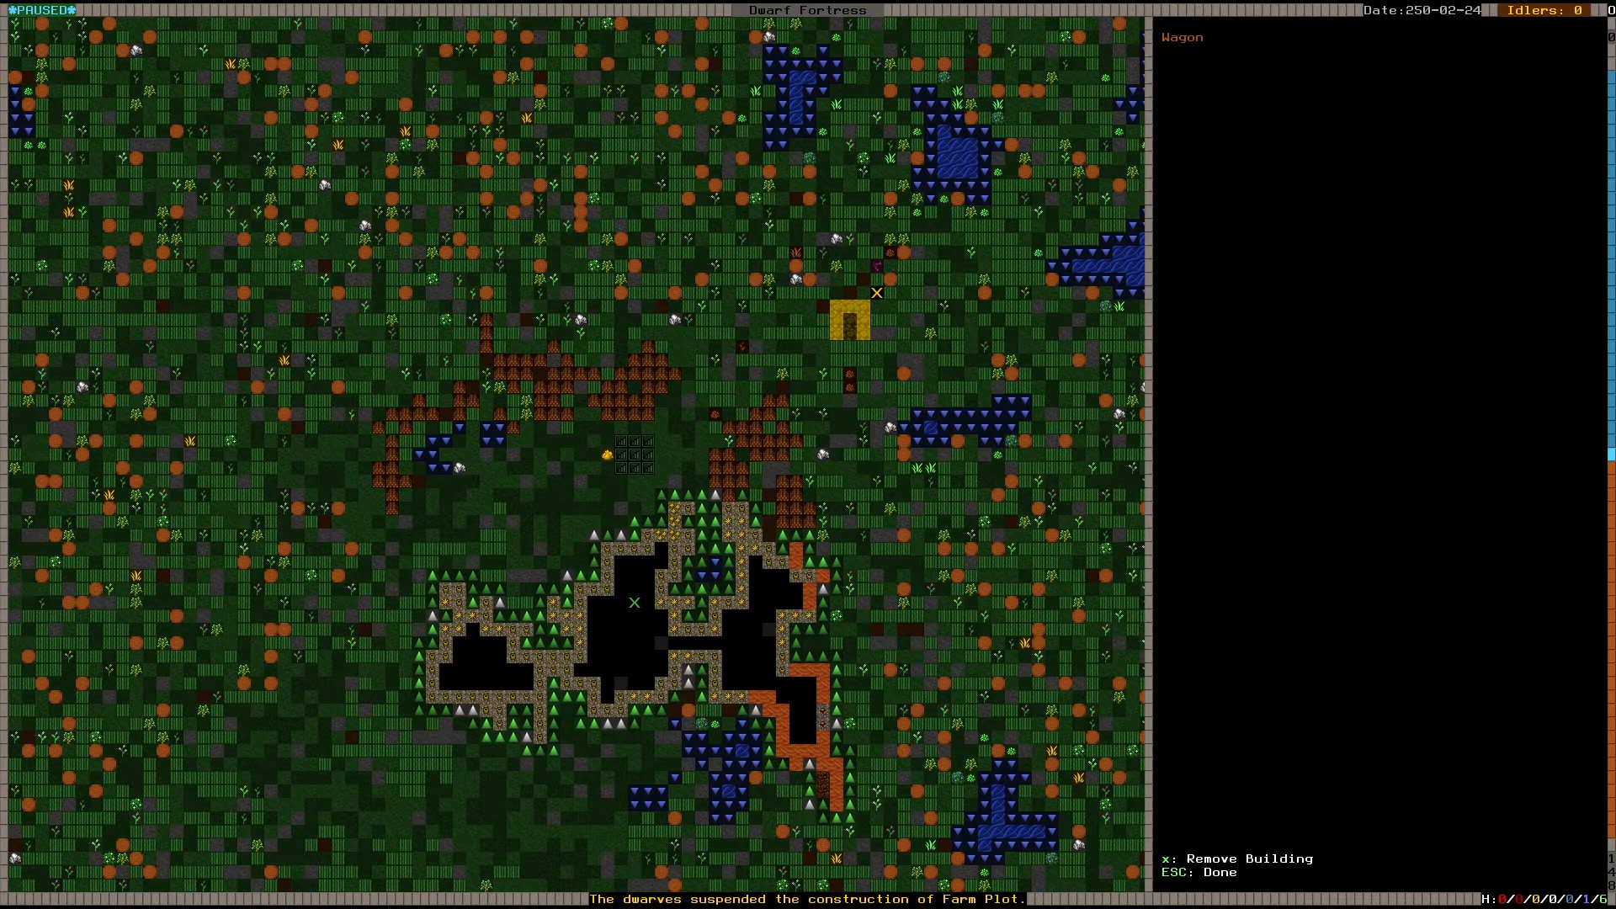
pyautogui.press('Escape')
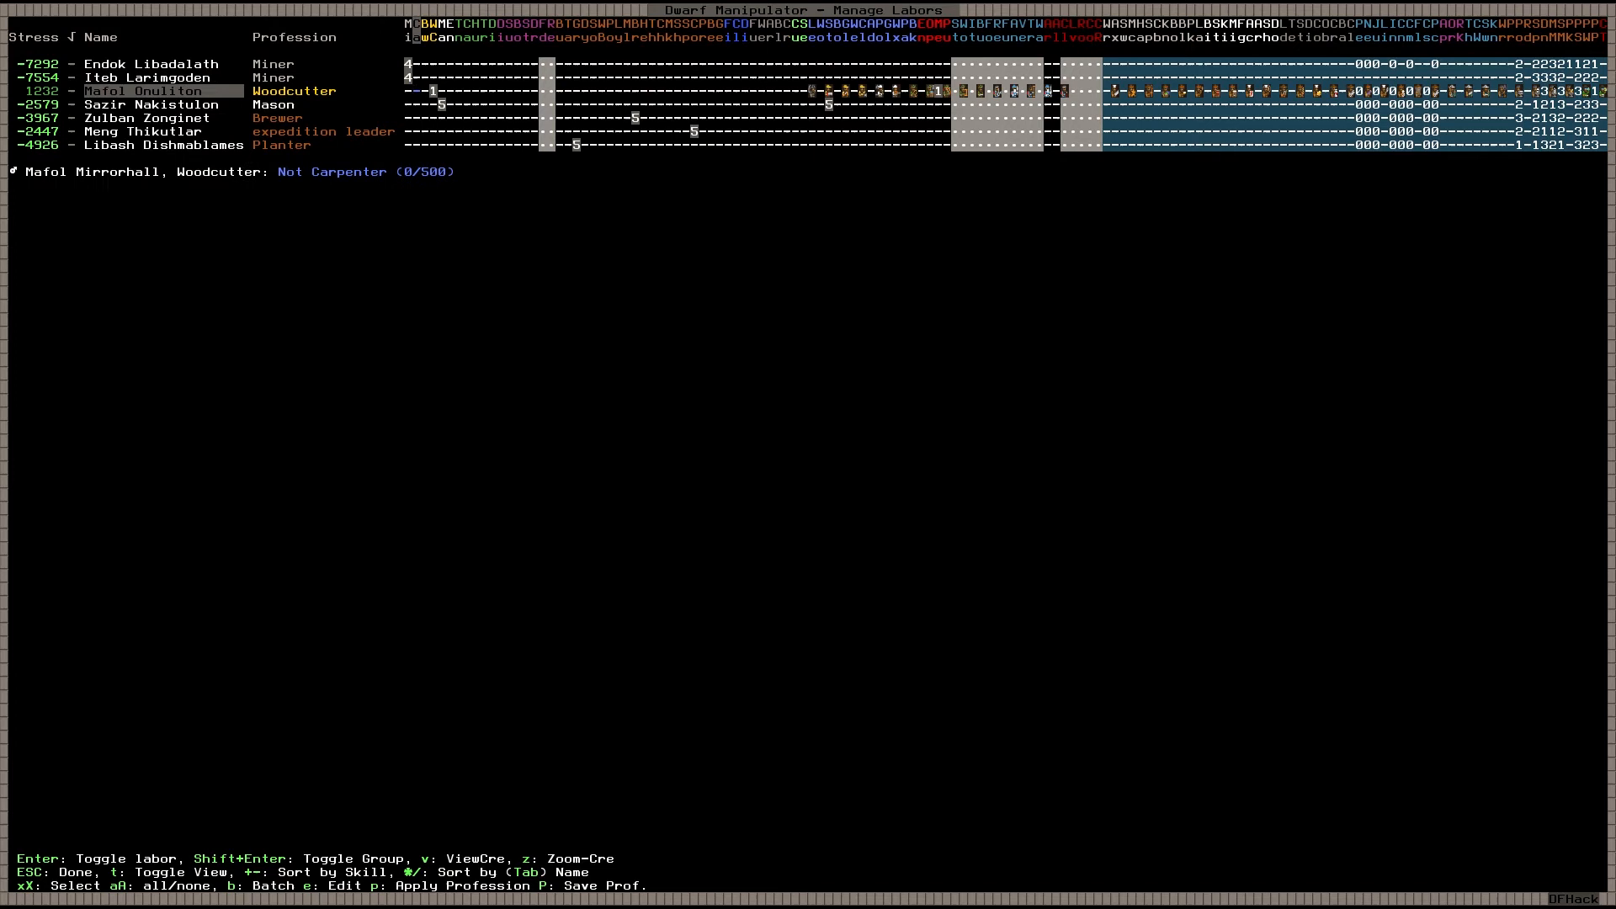
# Step: Exit the DFHack labor manager back to the running fortress map
pyautogui.click(134, 132)
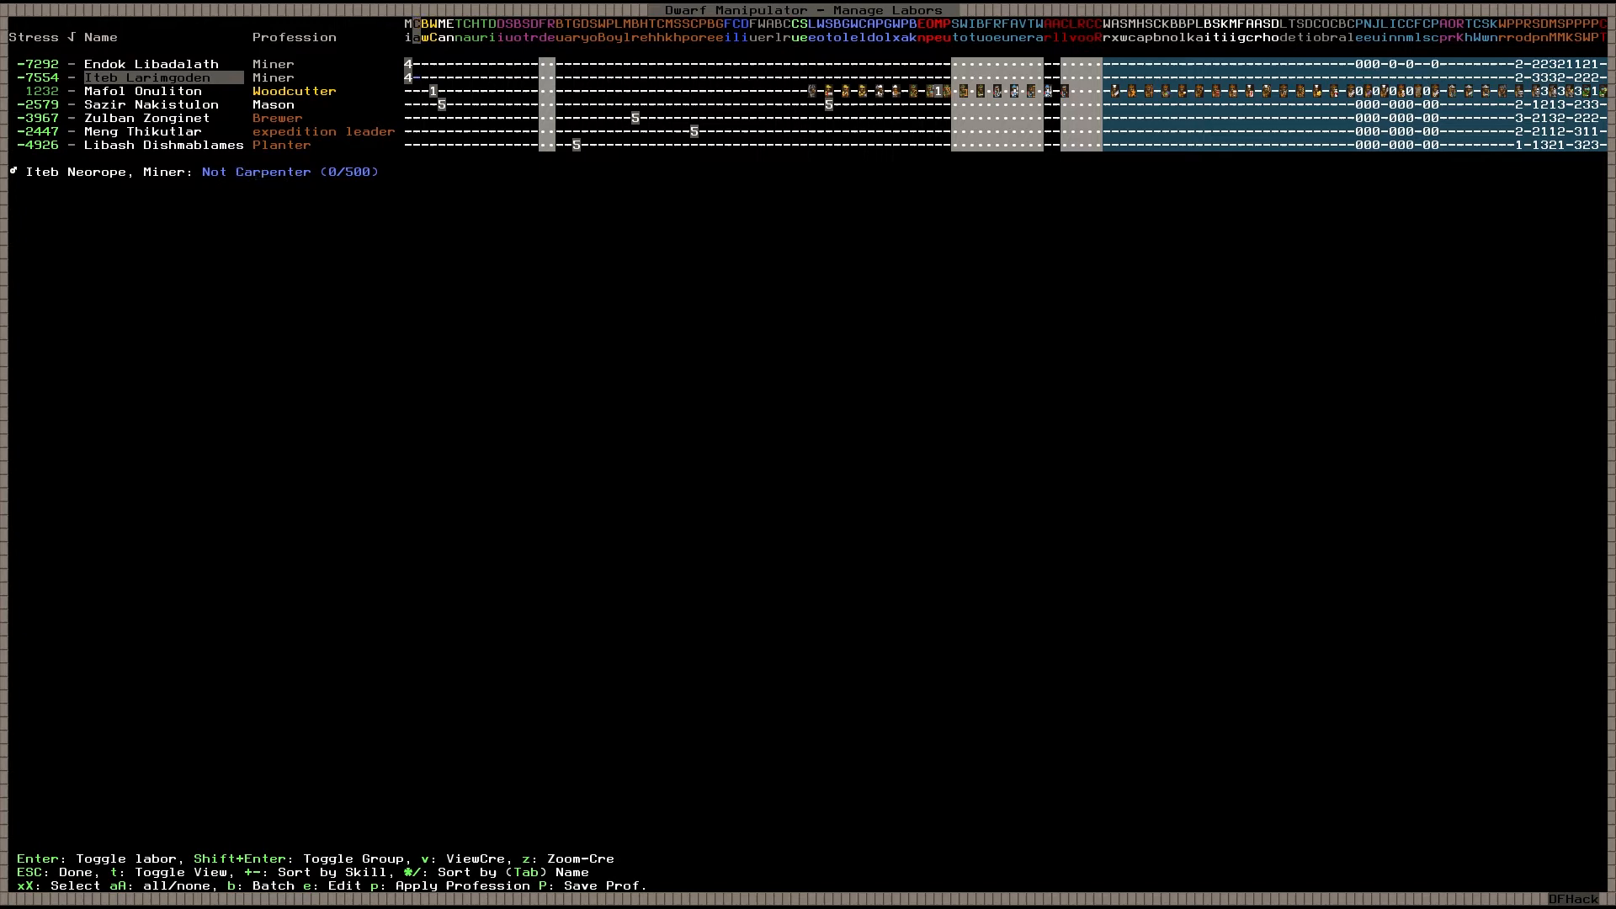
pyautogui.press('Escape')
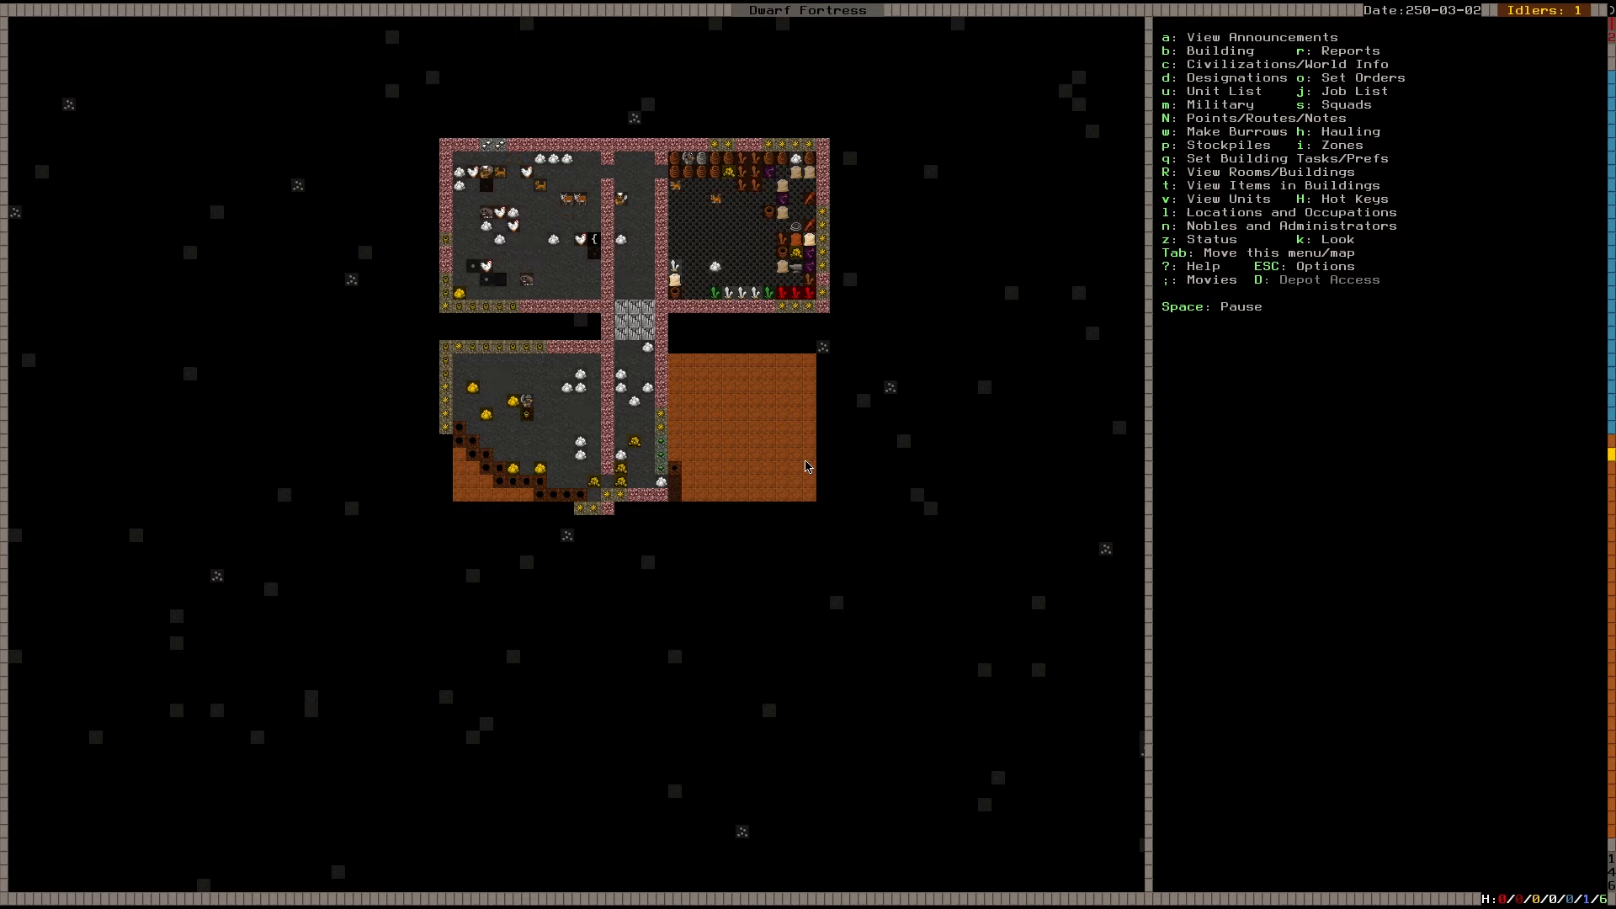
pyautogui.press('b')
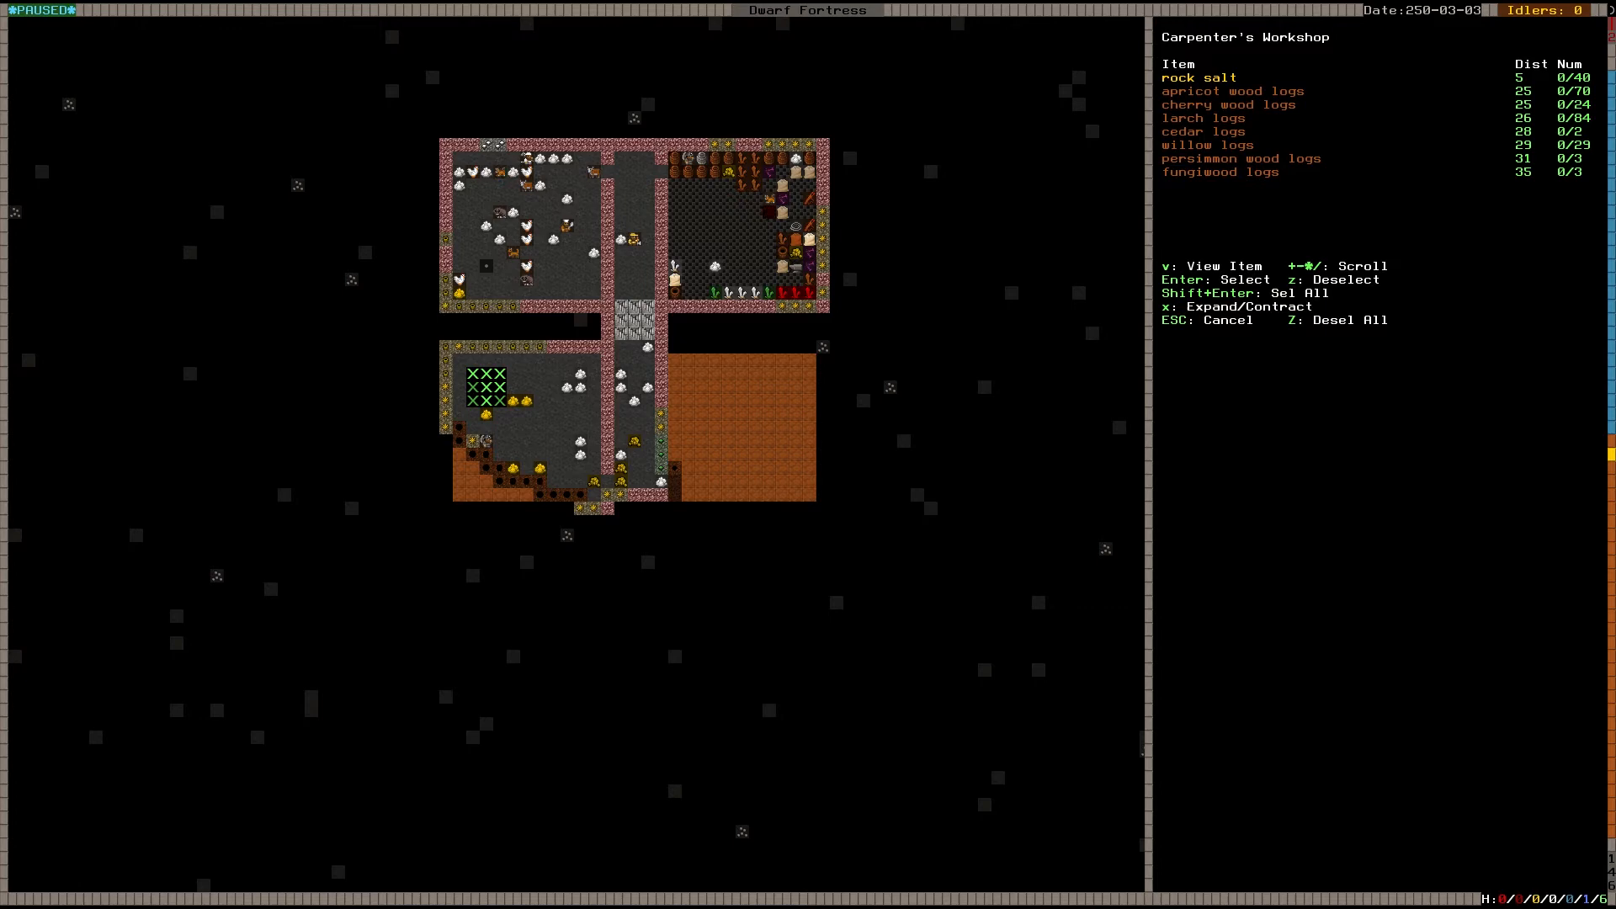
pyautogui.press('Escape')
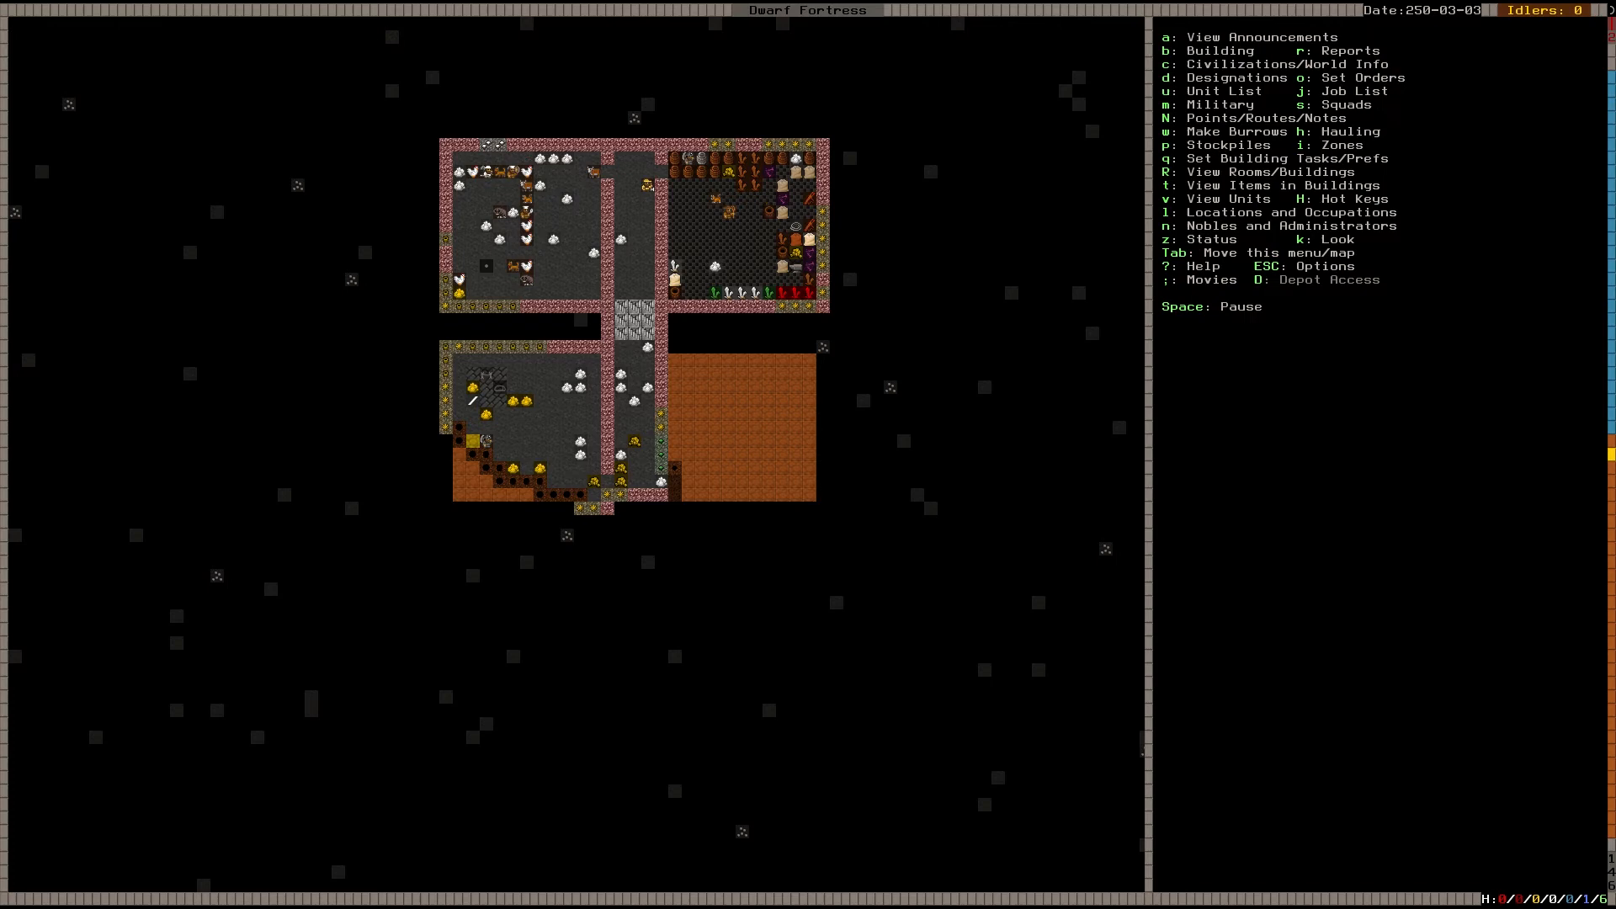
pyautogui.press('Space')
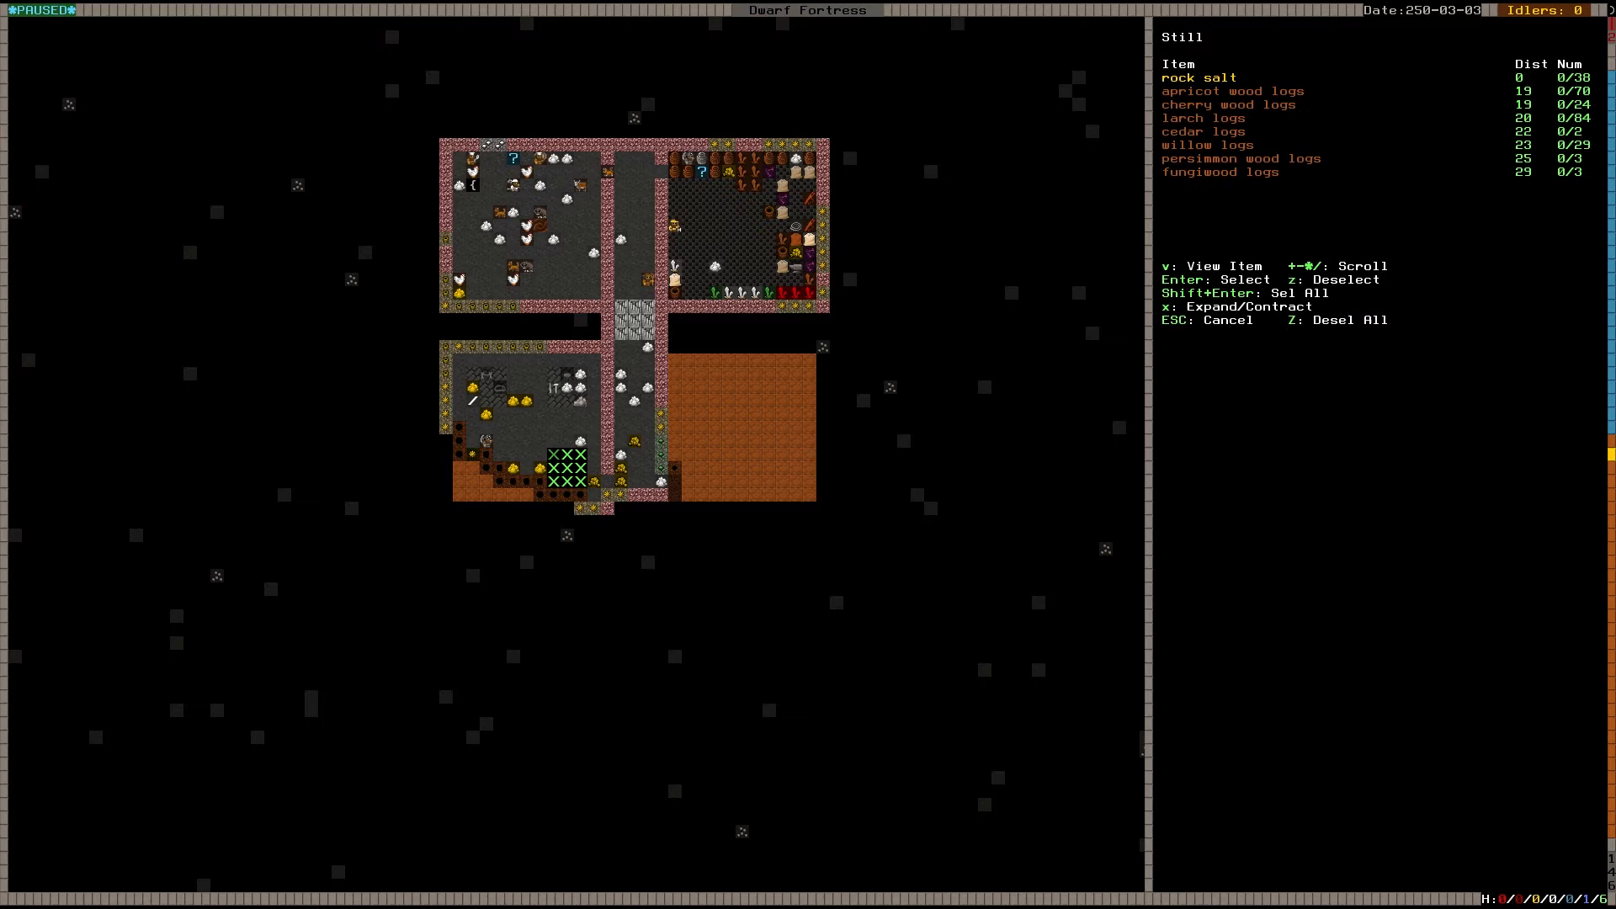
# Step: Pick the still's building material from the rock salt and log list
pyautogui.press('Escape')
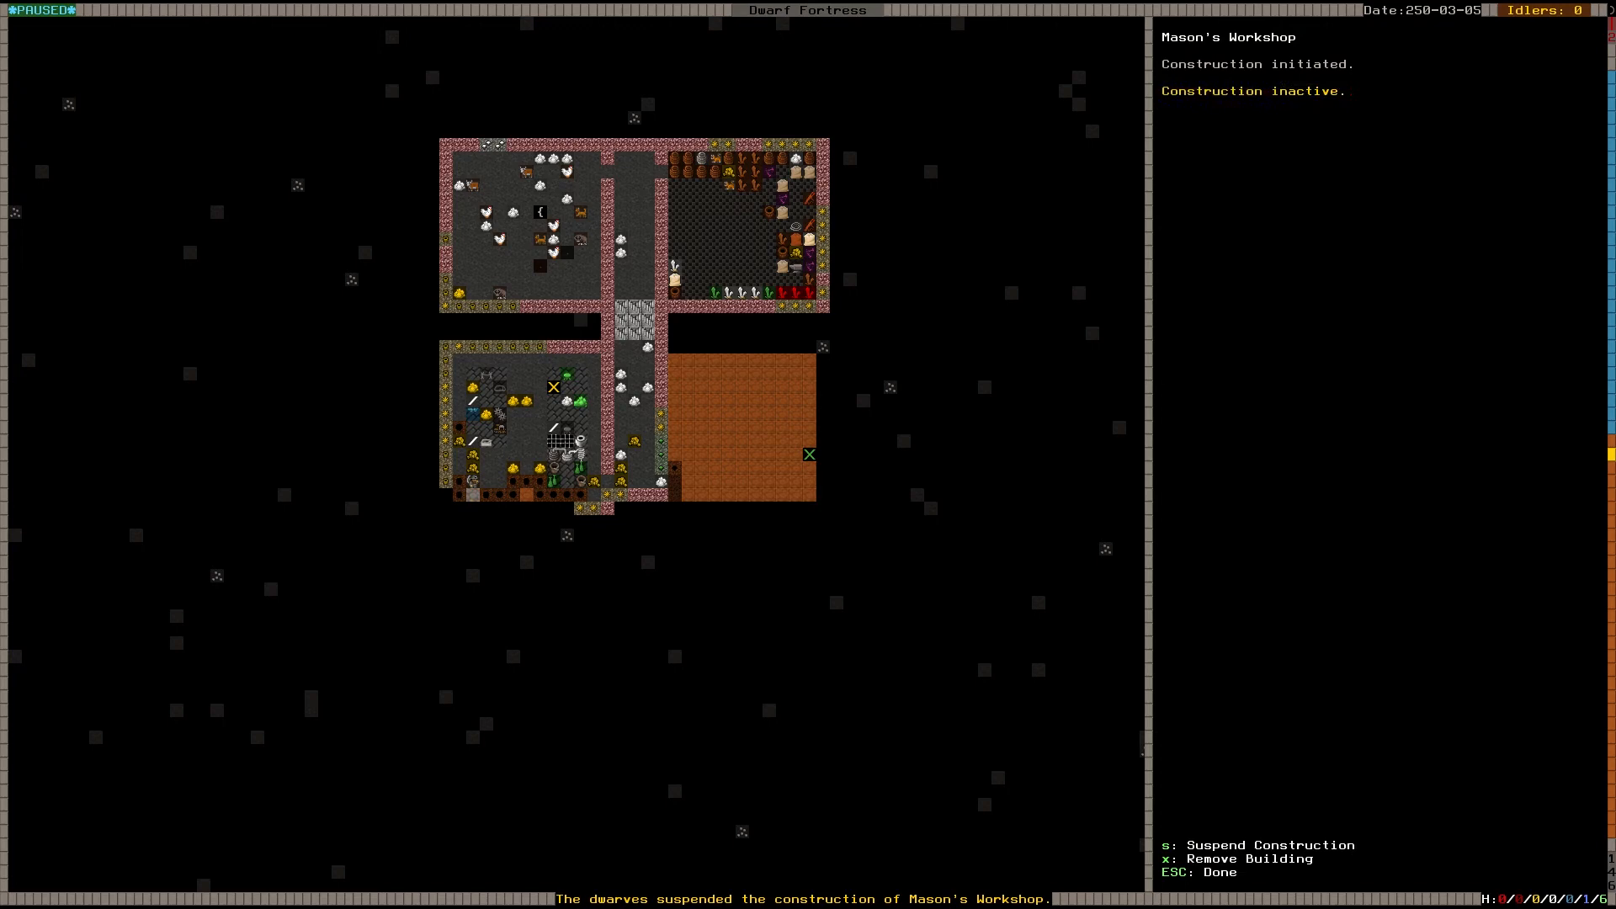
# Step: Leave the suspended Mason's Workshop details and return to the fortress map
pyautogui.press('Escape')
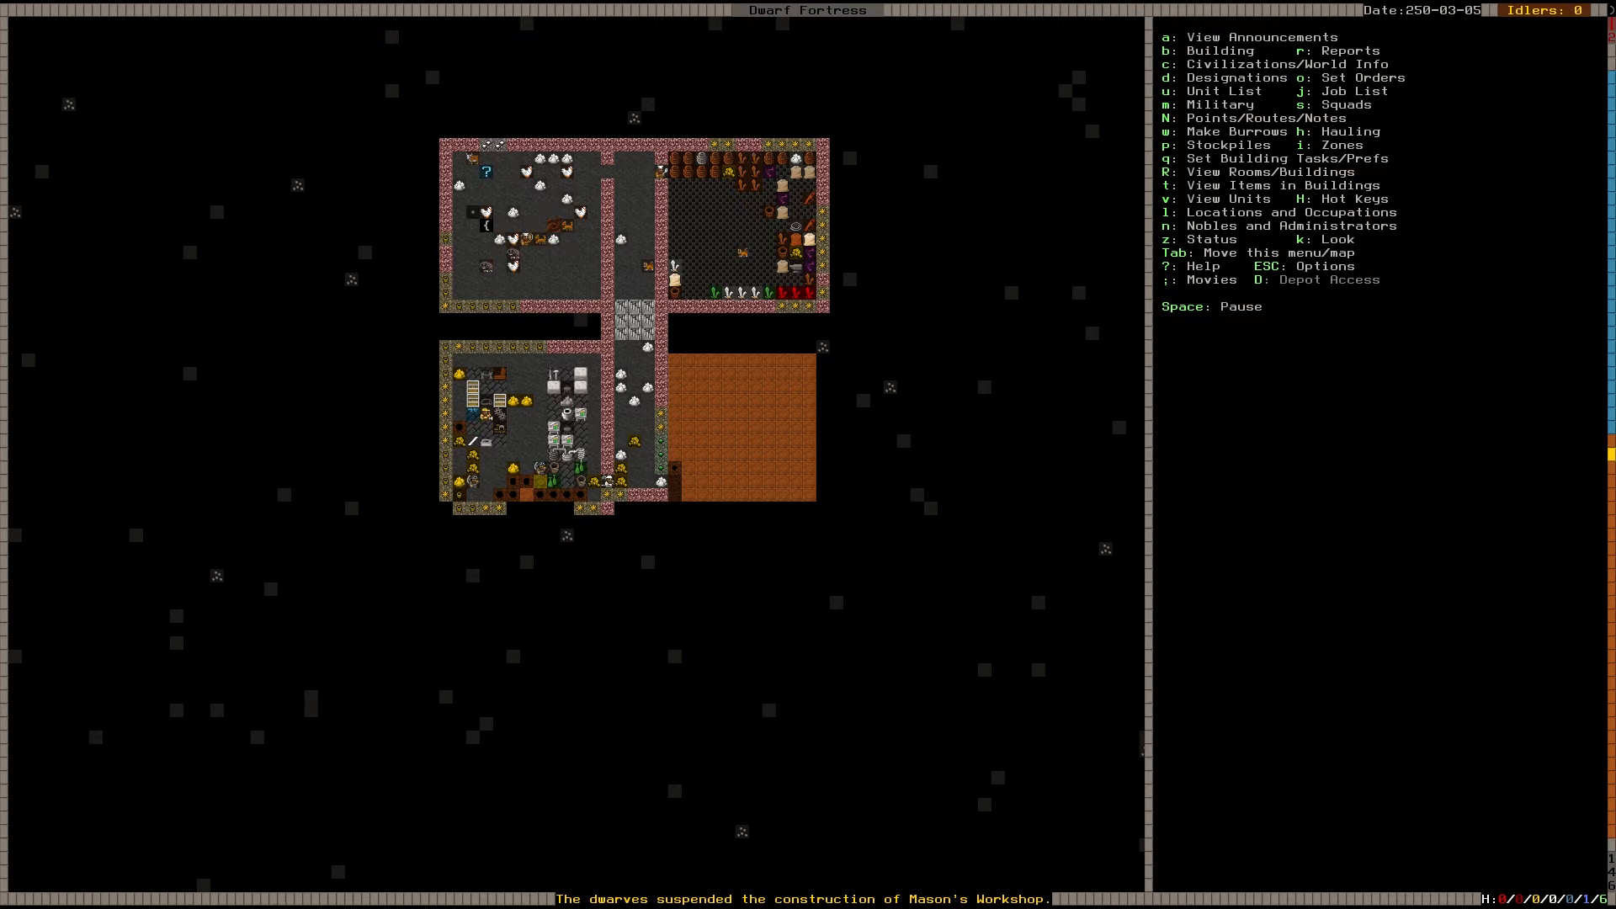
# Step: Queue nine Construct Bed tasks at the Carpenter's Workshop
pyautogui.click(539, 389)
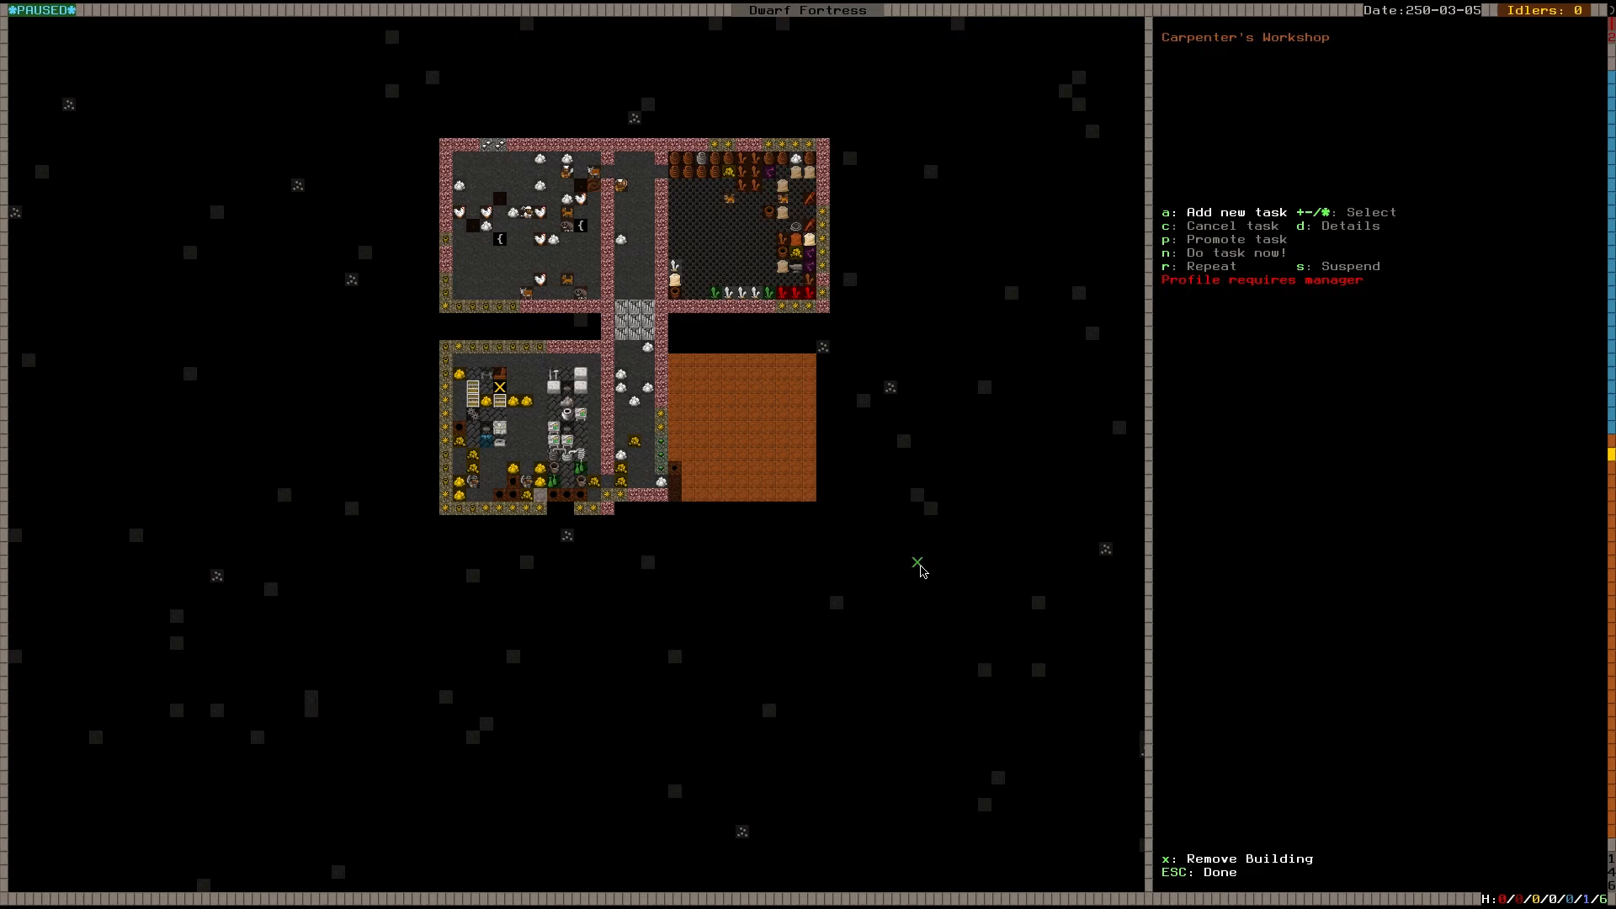
pyautogui.press('a')
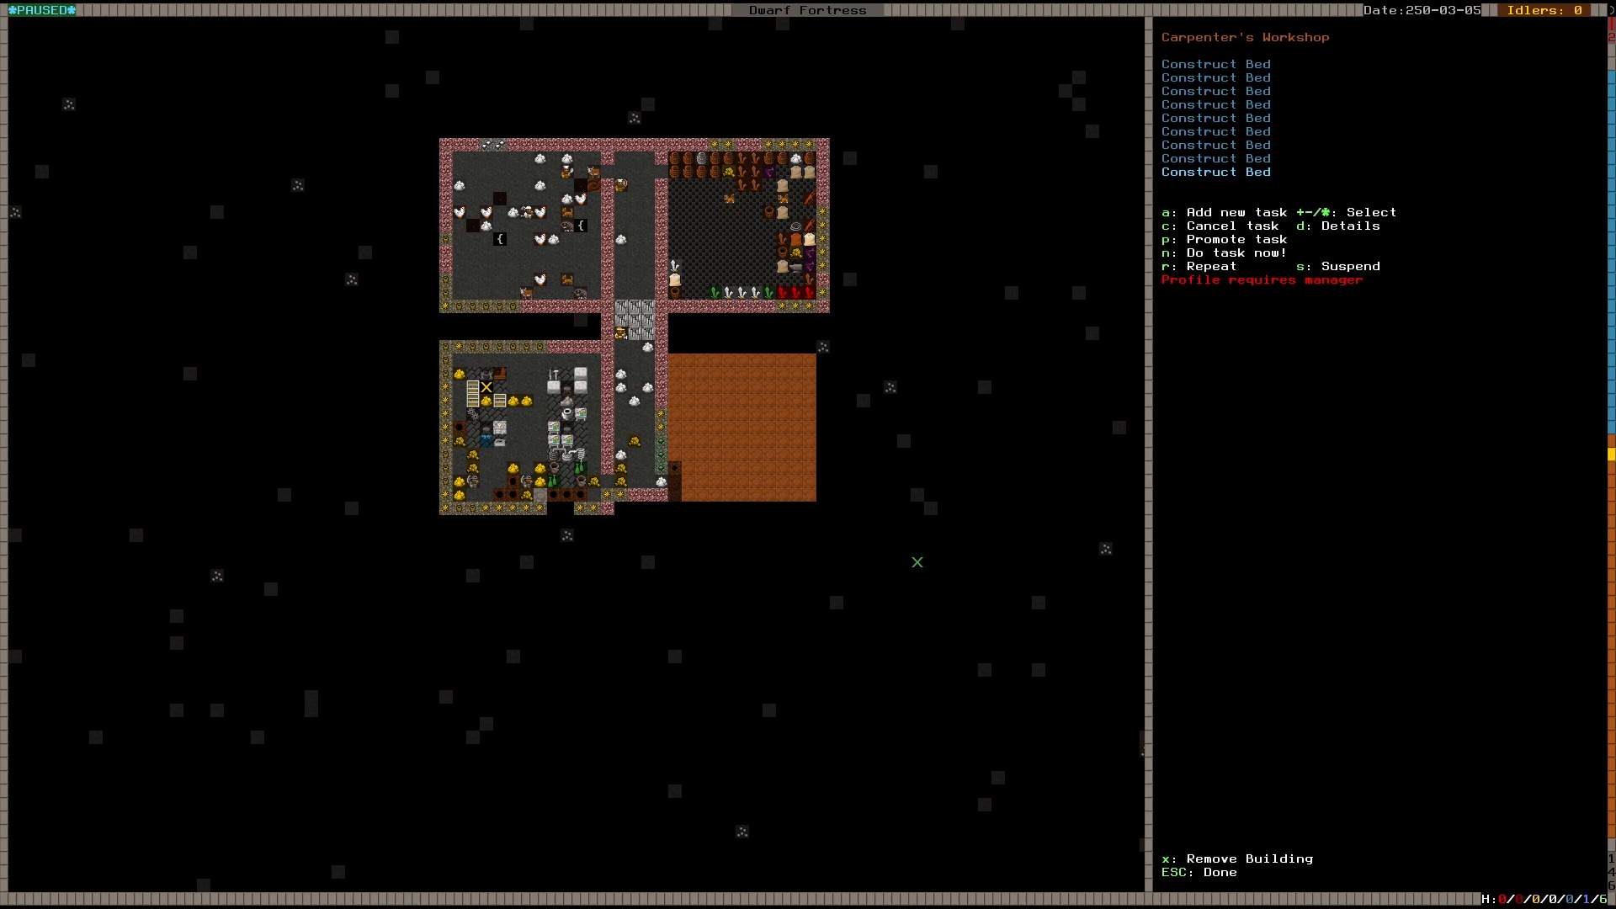
pyautogui.press('Escape')
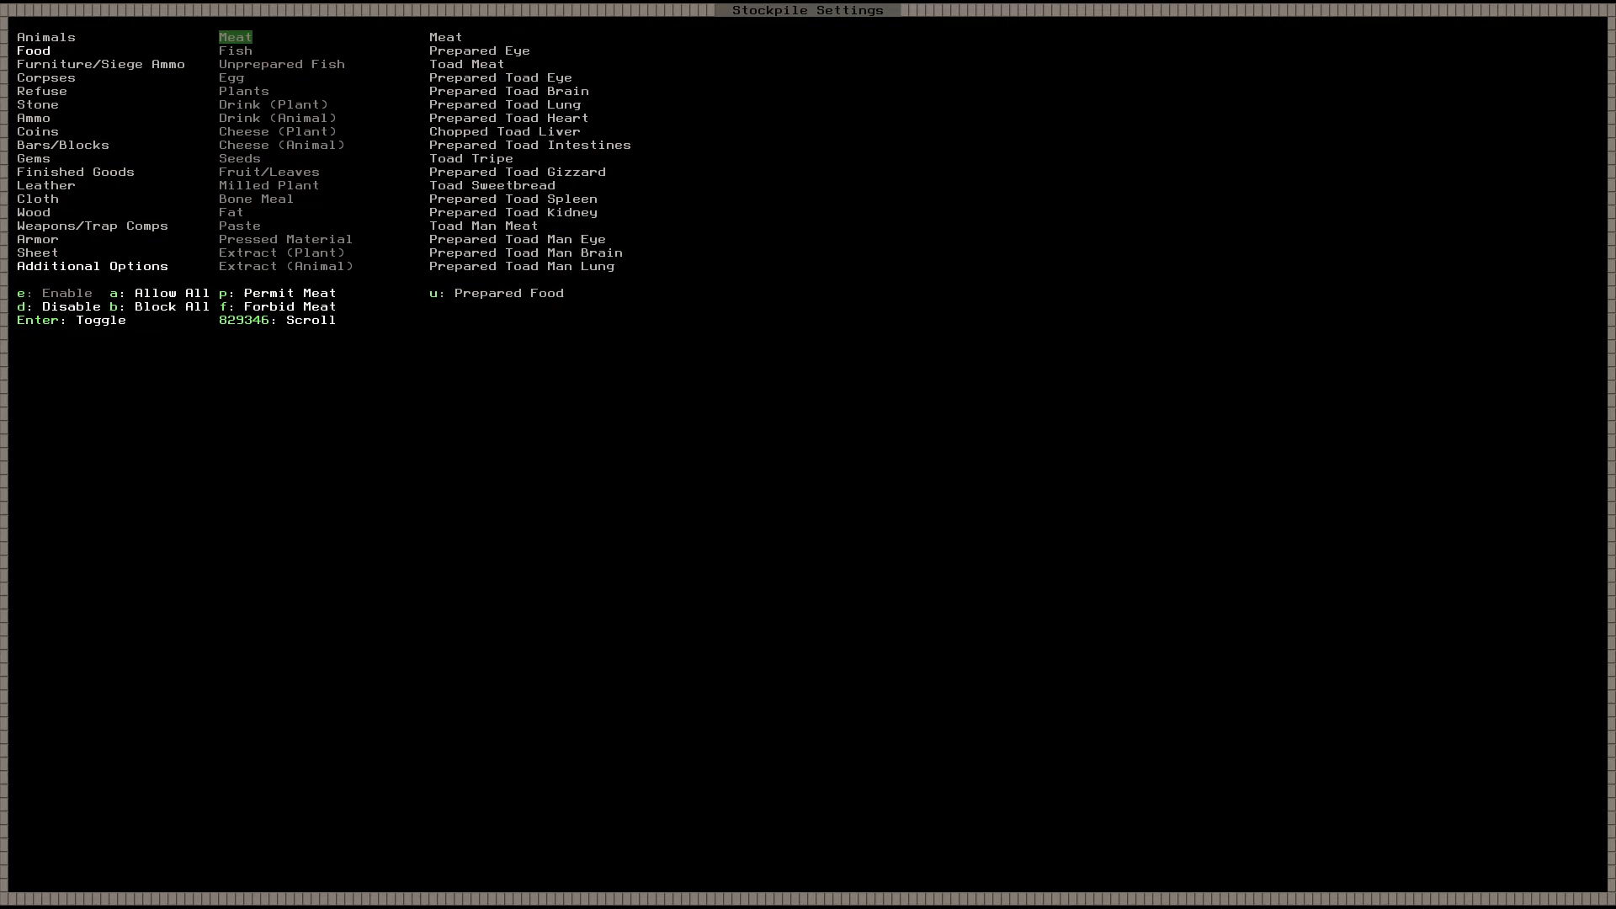
# Step: Adjust the stockpile's accepted Food types to the Meat list
pyautogui.click(237, 158)
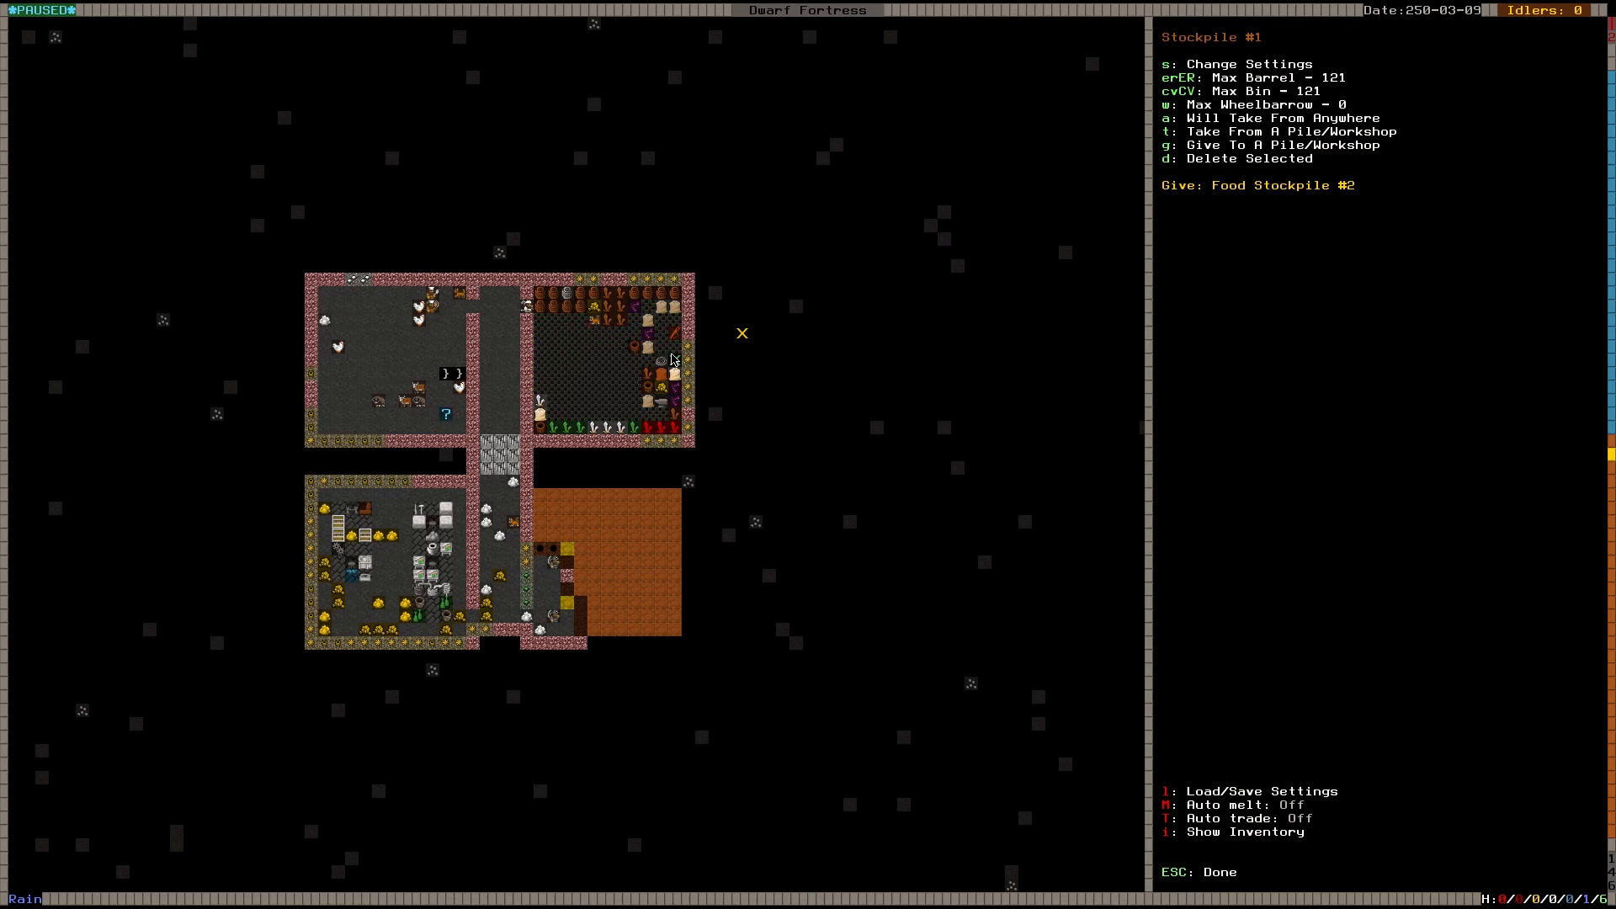
# Step: Close Stockpile #1's details after setting it to give to Food Stockpile #2
pyautogui.press('Escape')
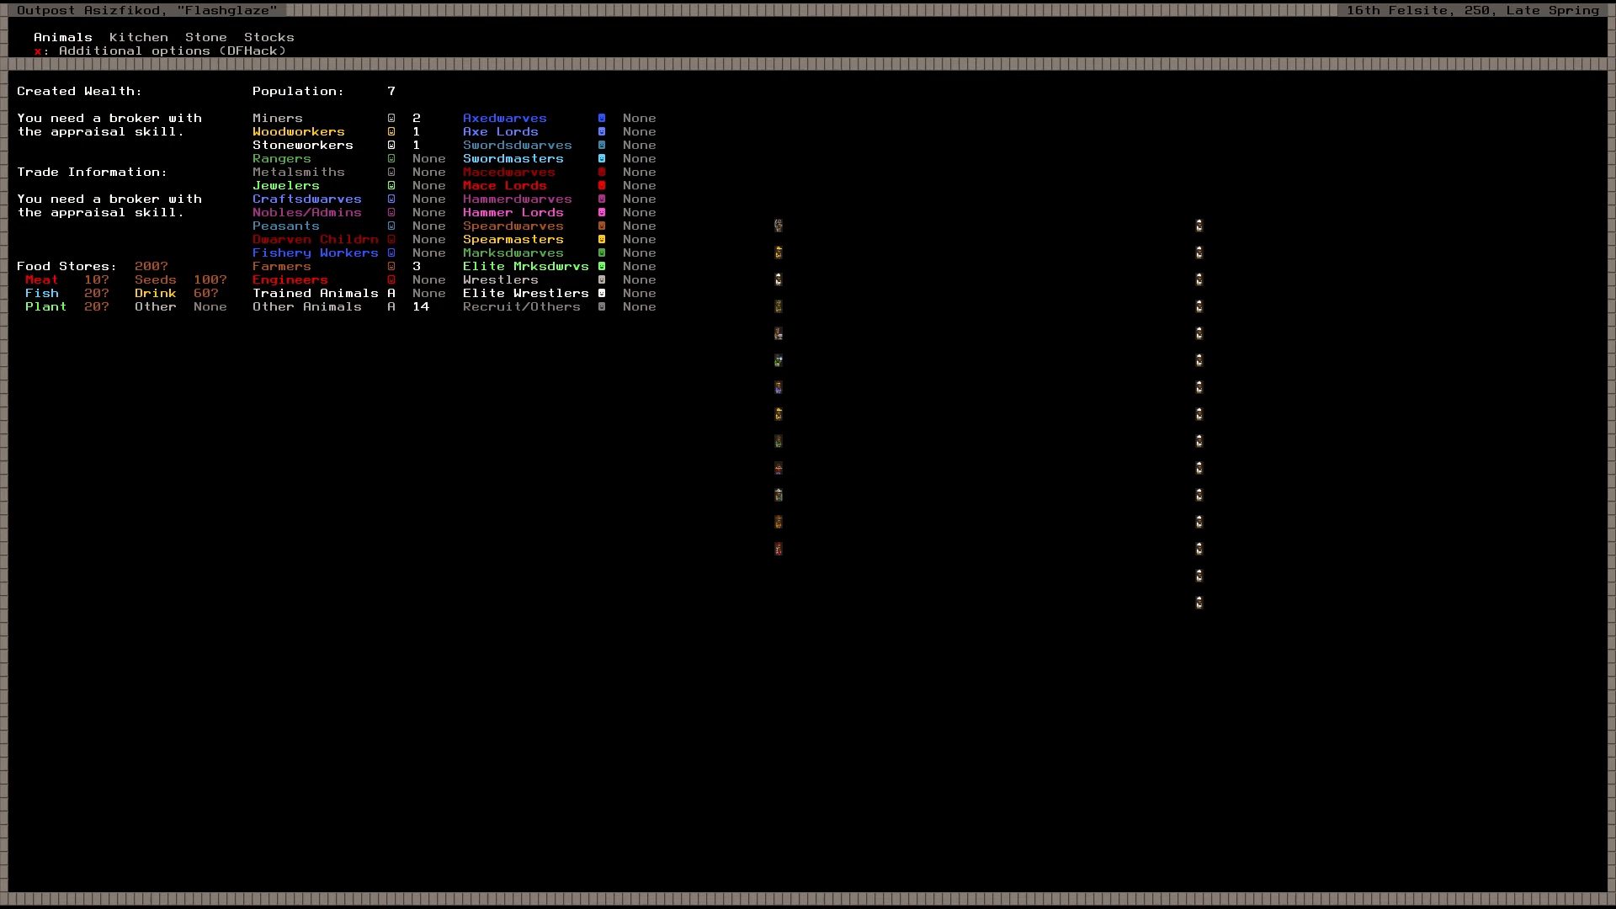
pyautogui.moveTo(121, 325)
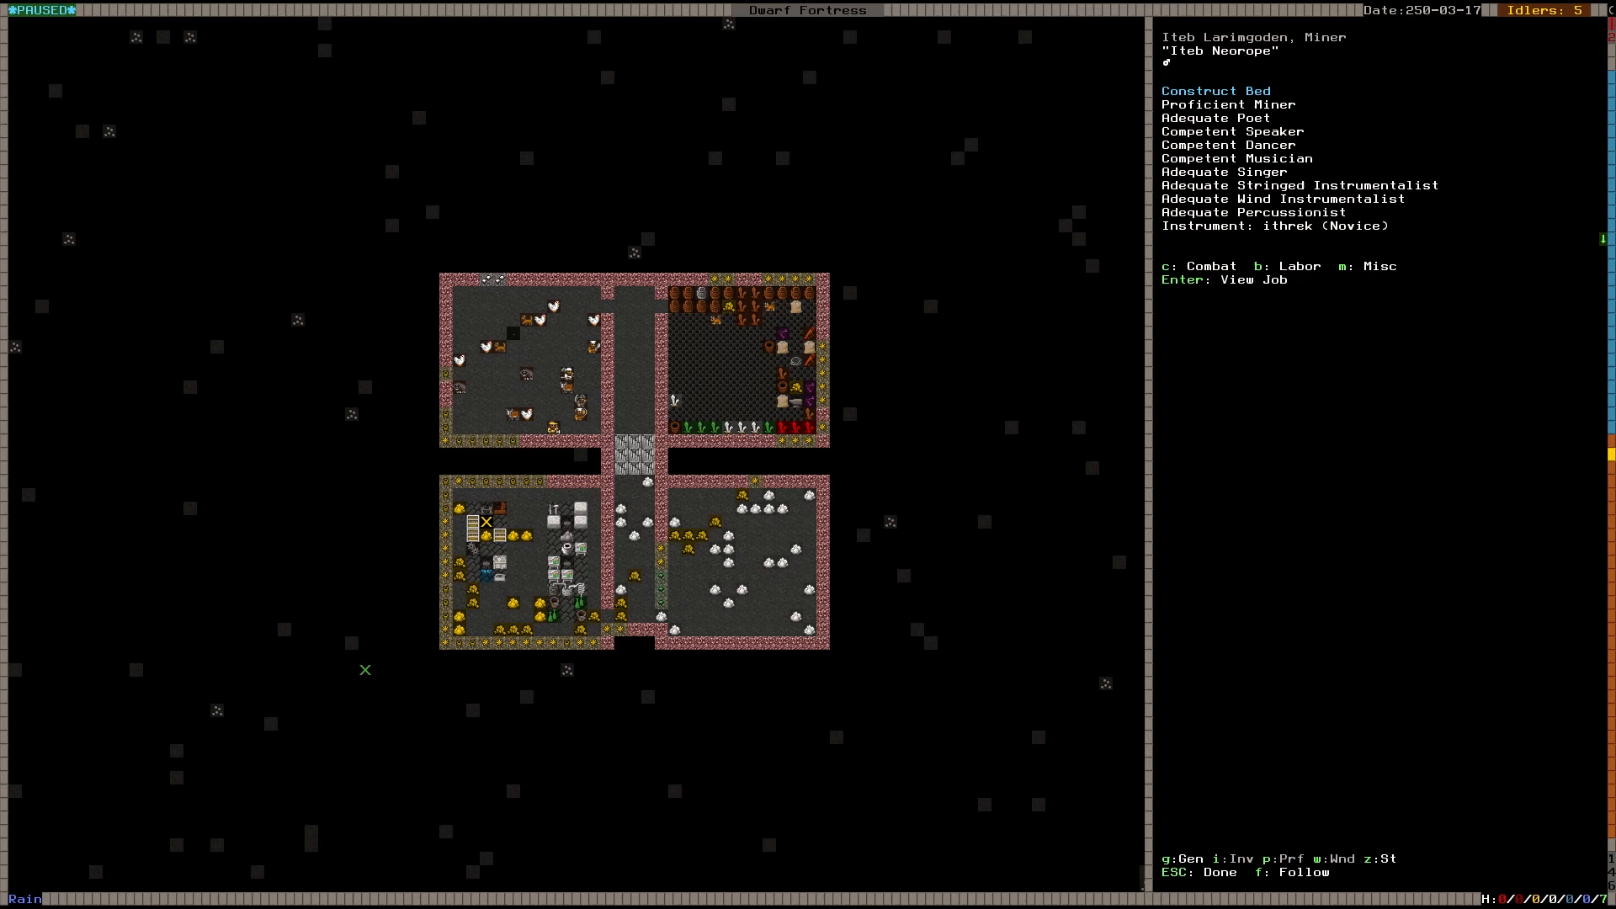
# Step: Close the miner's Construct Bed job details and return to the map
pyautogui.press('Escape')
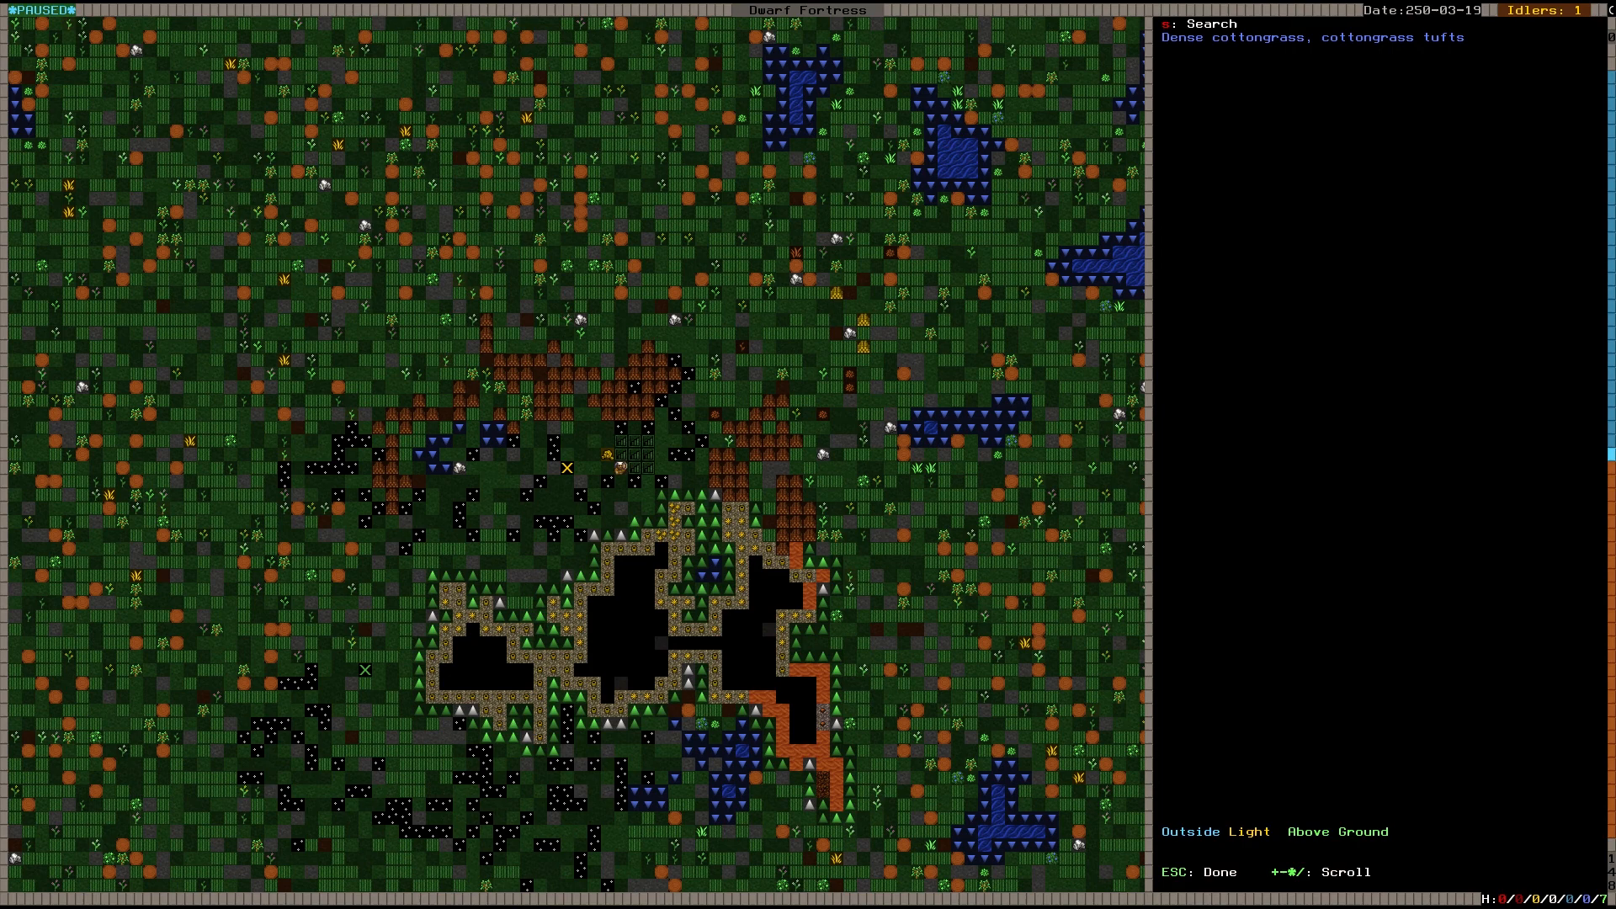
pyautogui.press('Escape')
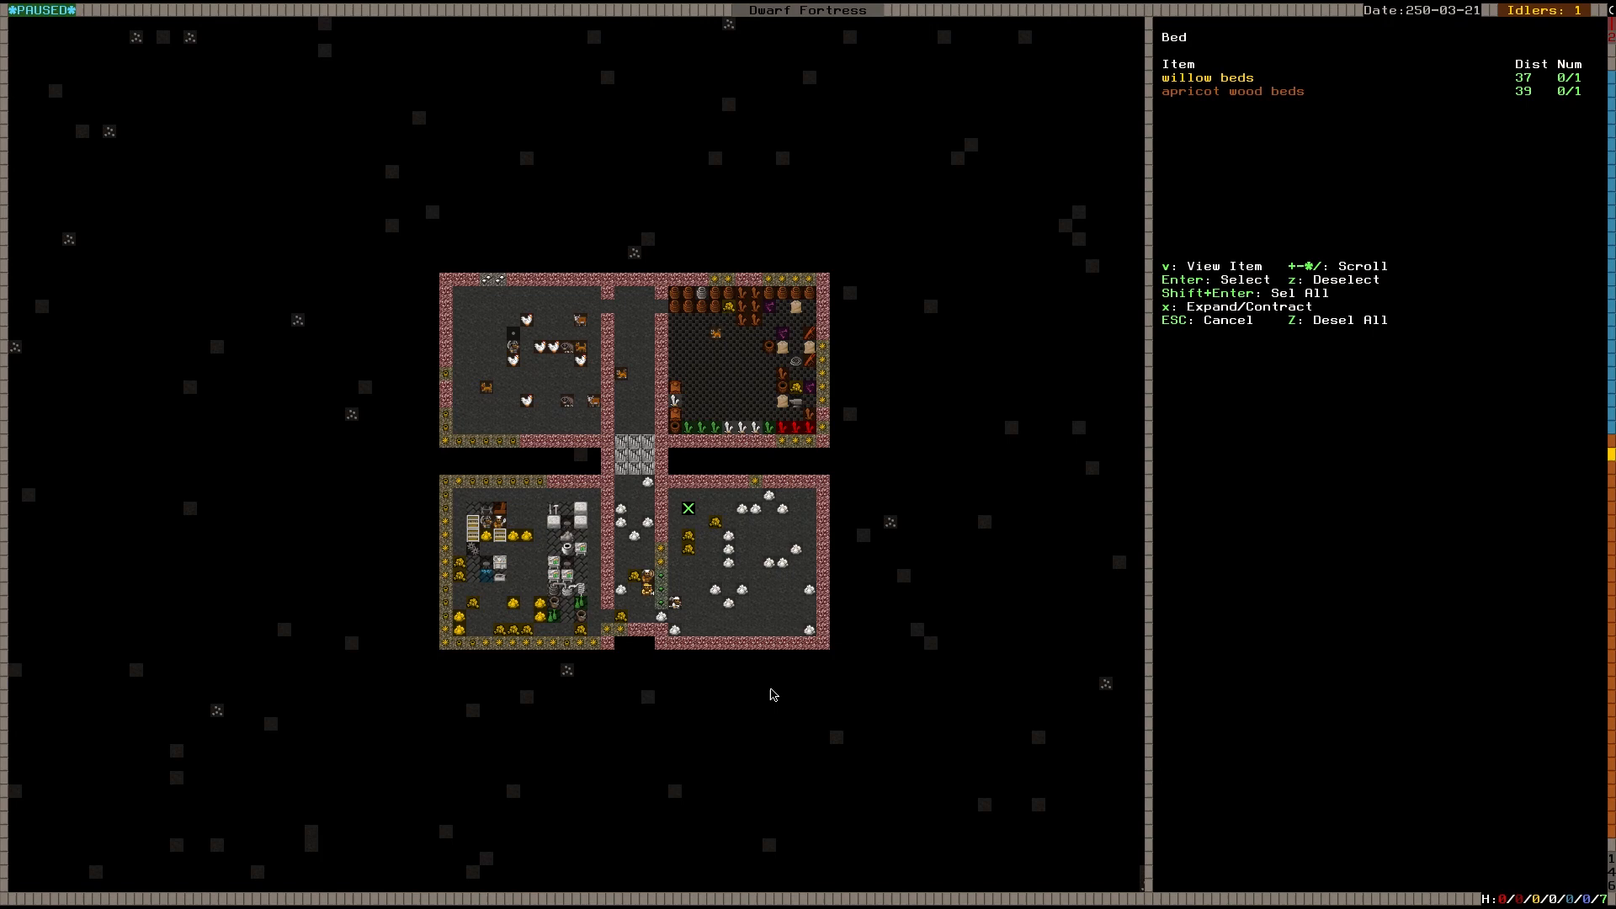
# Step: Confirm the willow bed for the top corner of the lower-right room
pyautogui.press('Escape')
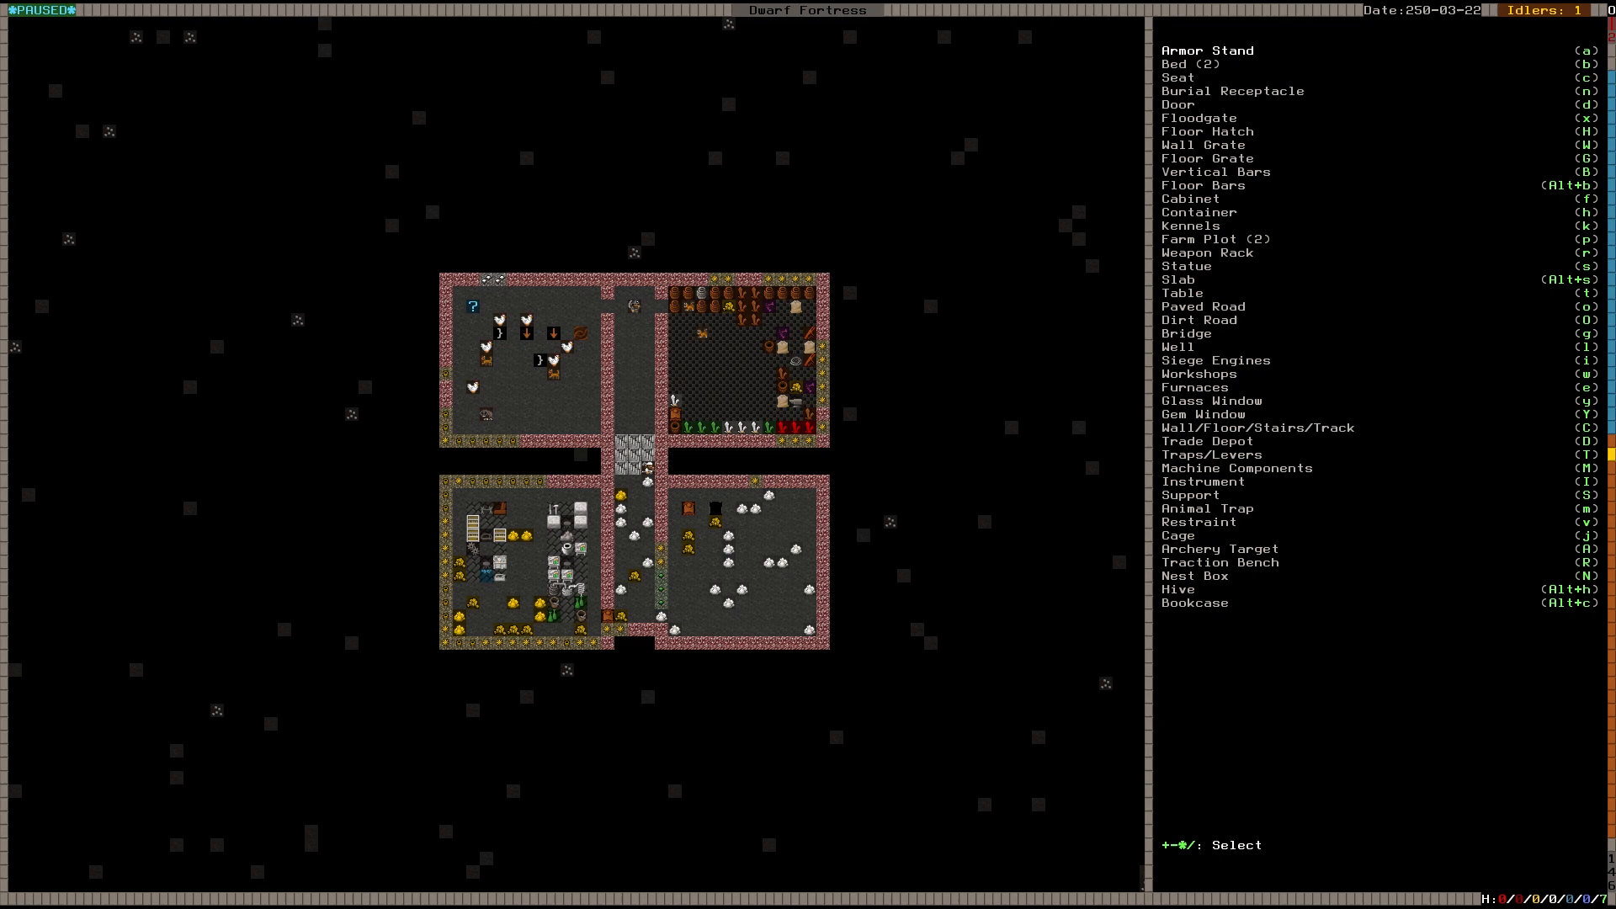
# Step: Plan another bed on a tile in the lower-right room's grid
pyautogui.click(1177, 63)
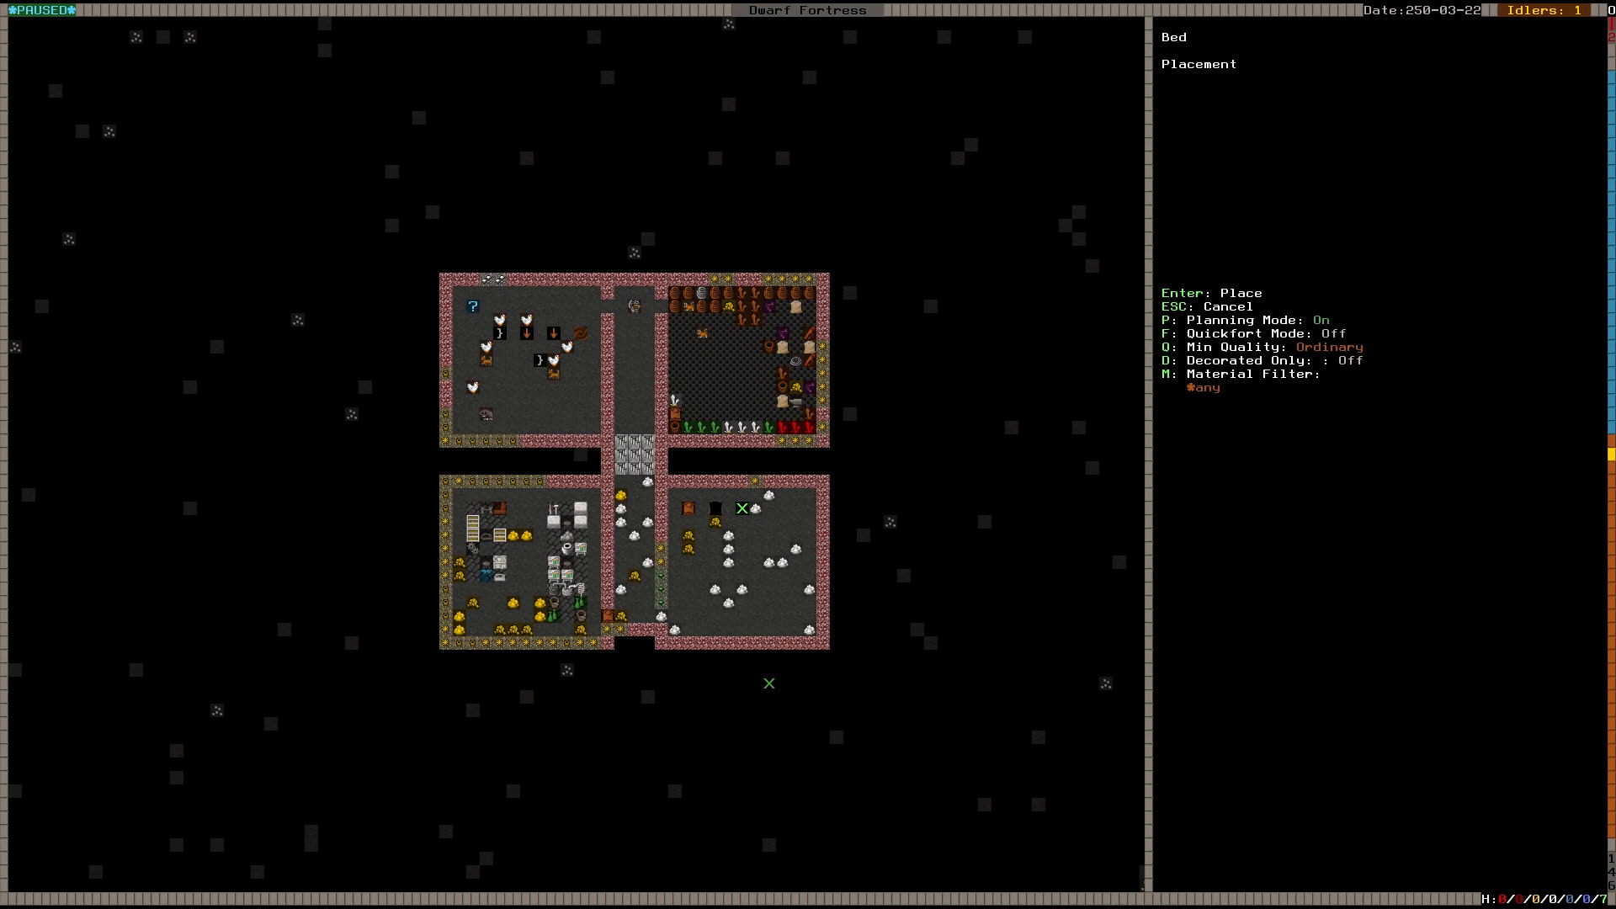
pyautogui.click(1170, 347)
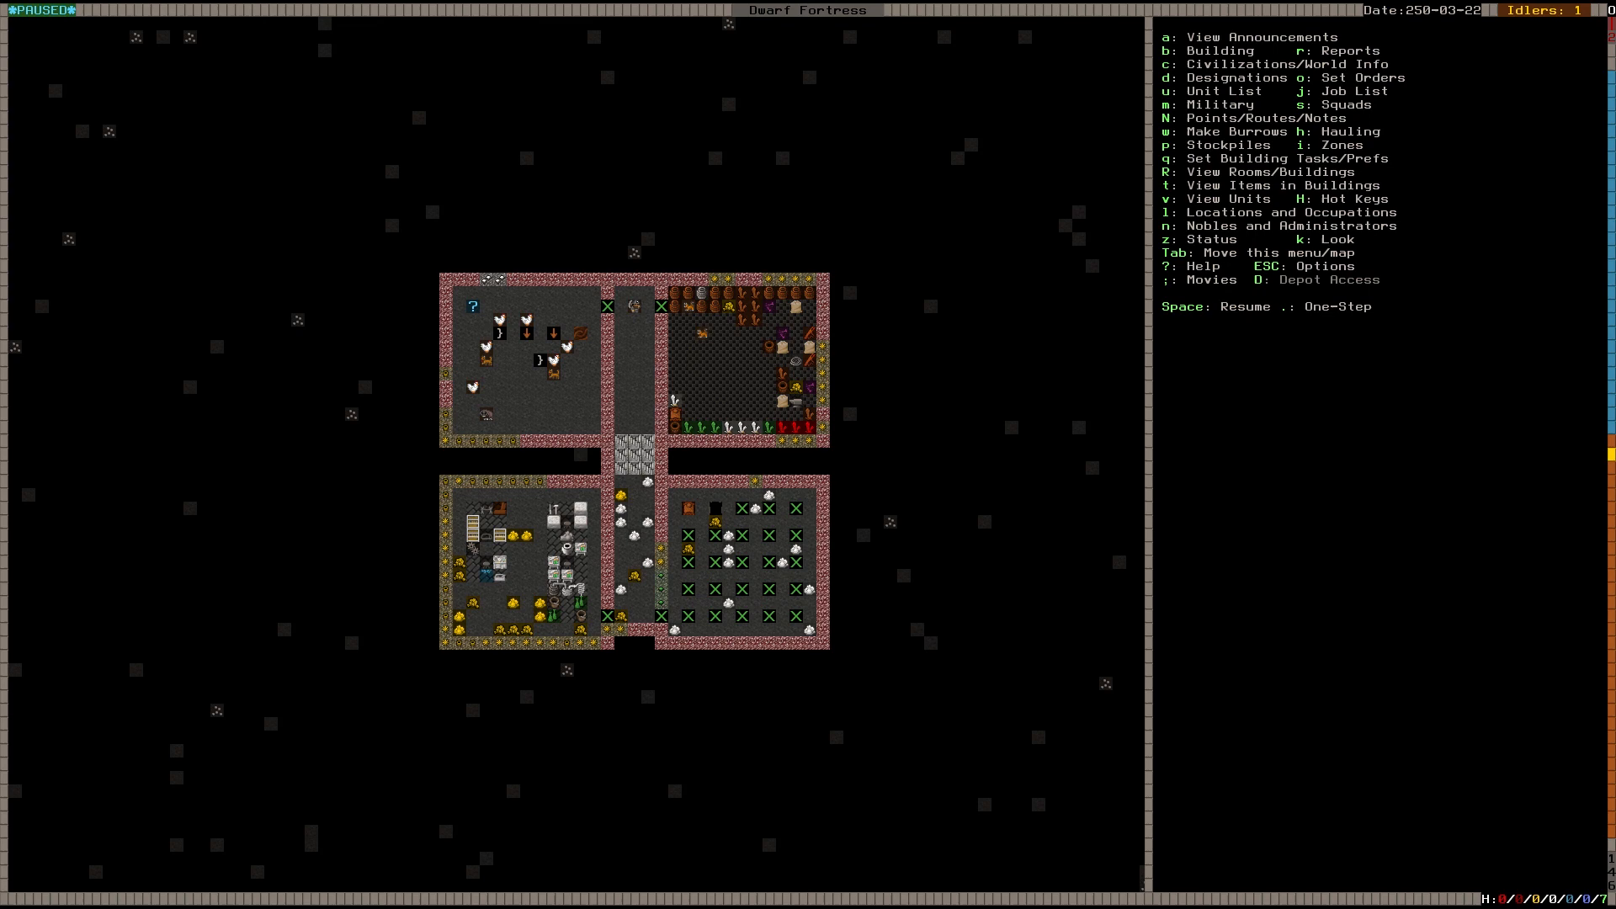
# Step: Start inspecting a fortress building after planning the corridor doors
pyautogui.press('space')
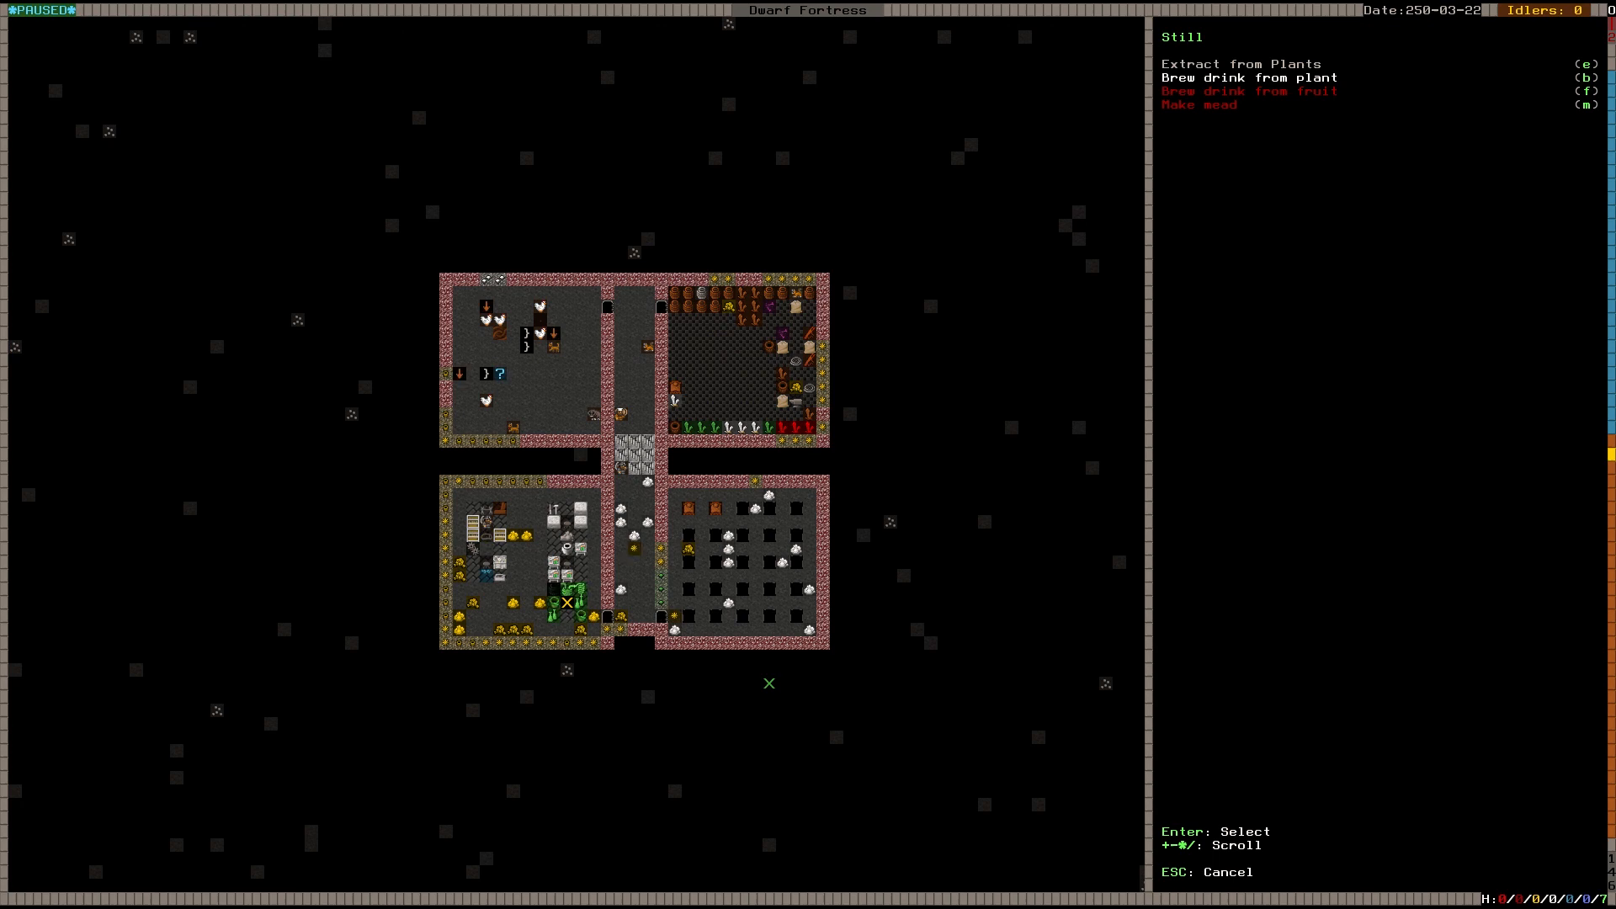
# Step: Add the Brew drink from plant task to the still, set to repeat
pyautogui.click(1247, 77)
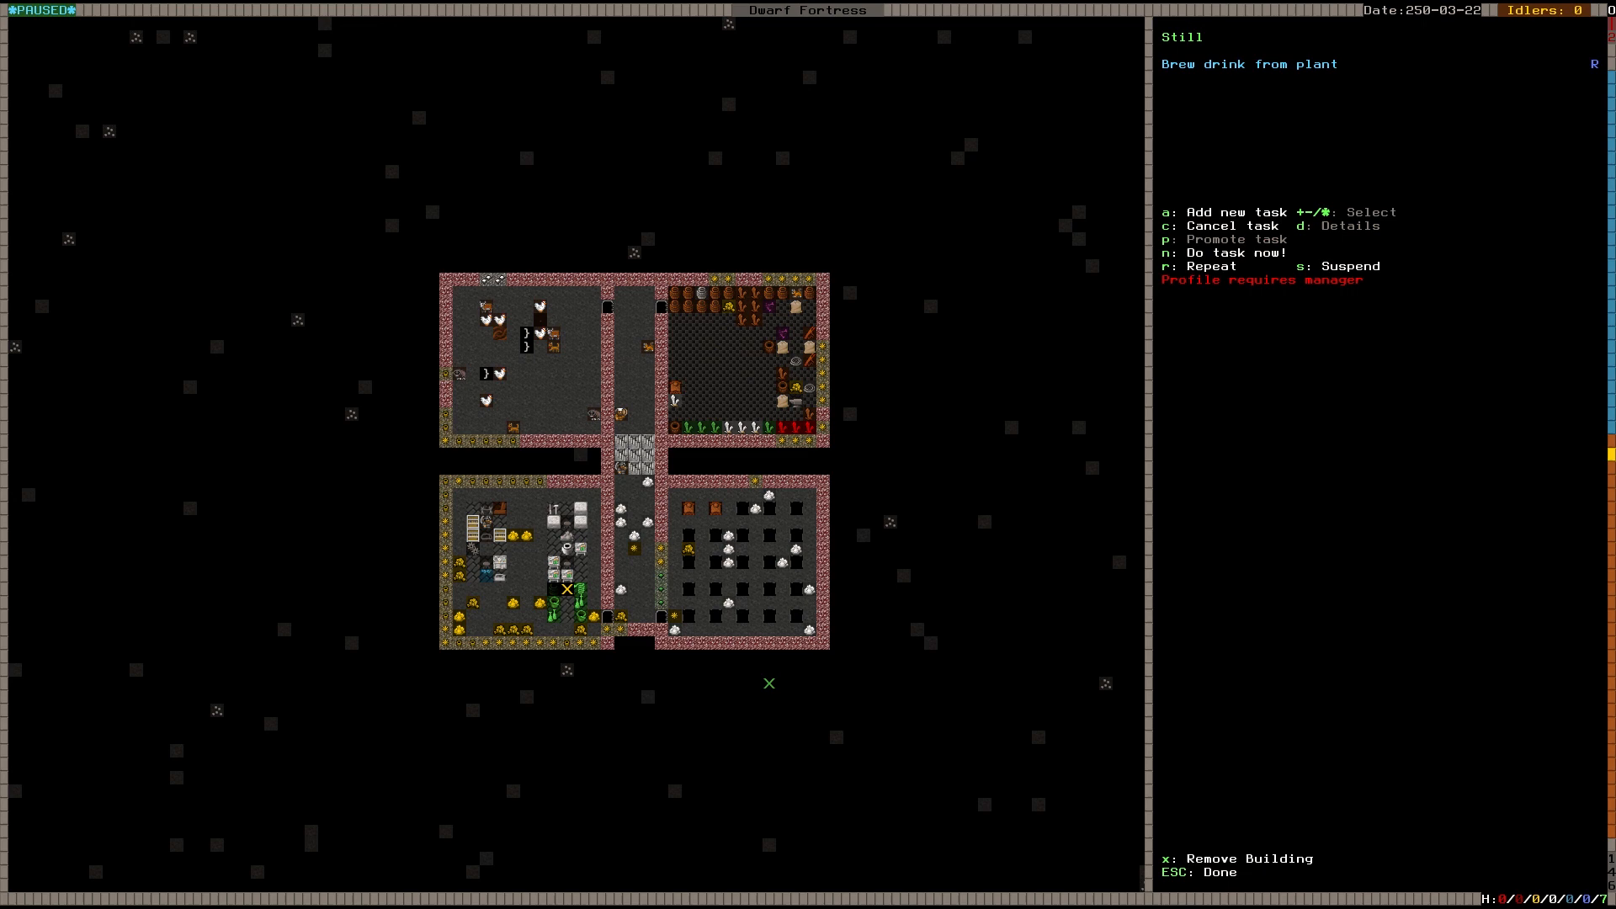